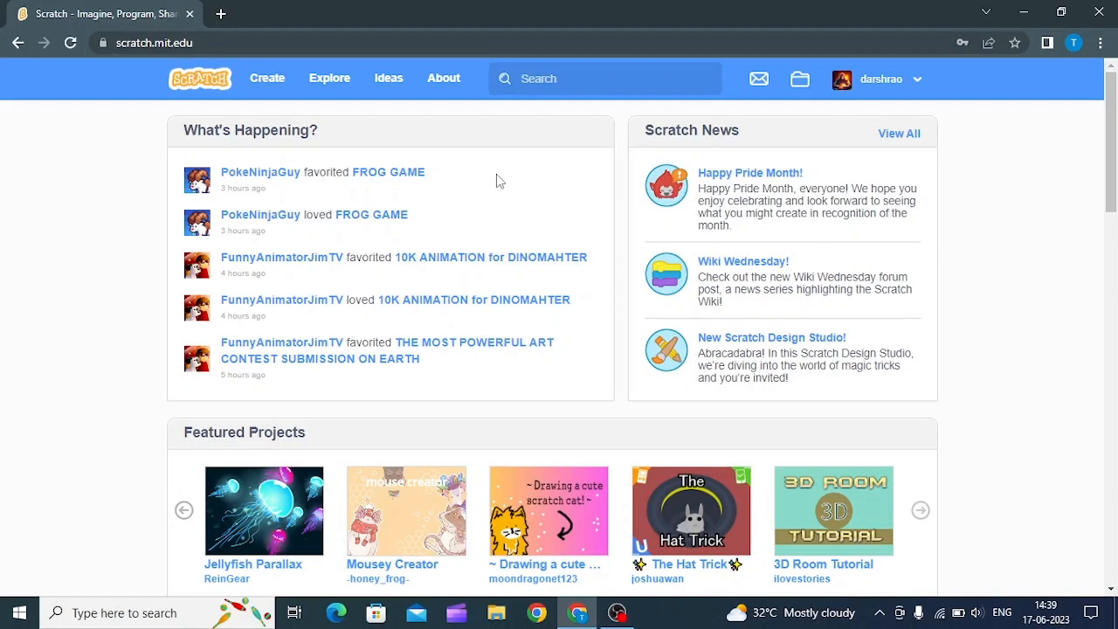
{"action": "mouse_move", "coordinate": [535, 171]}
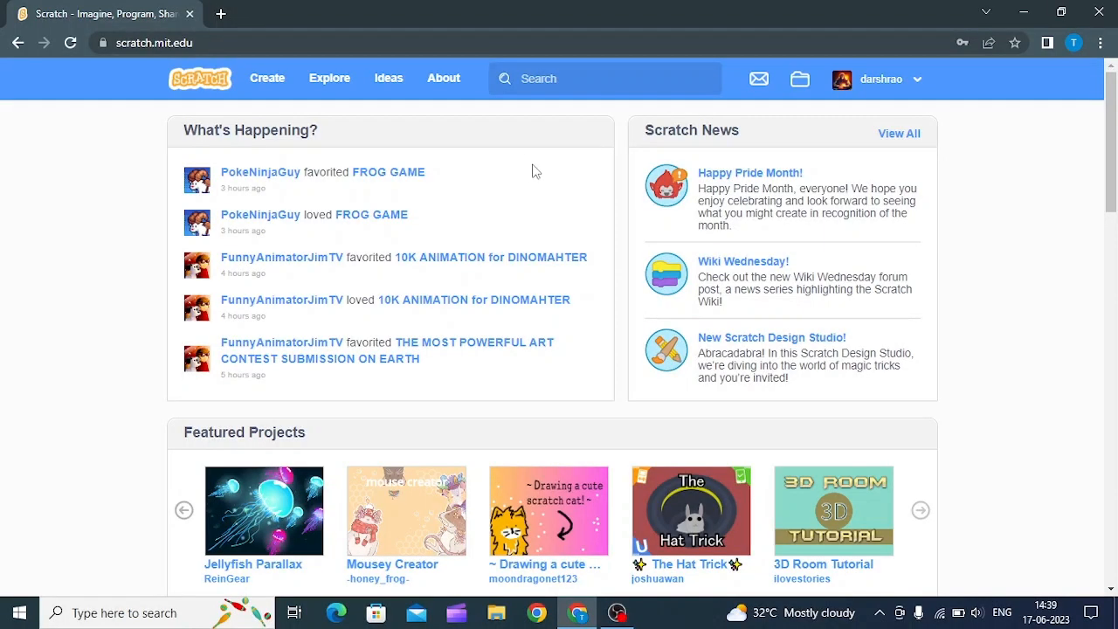
{"action": "mouse_move", "coordinate": [478, 209]}
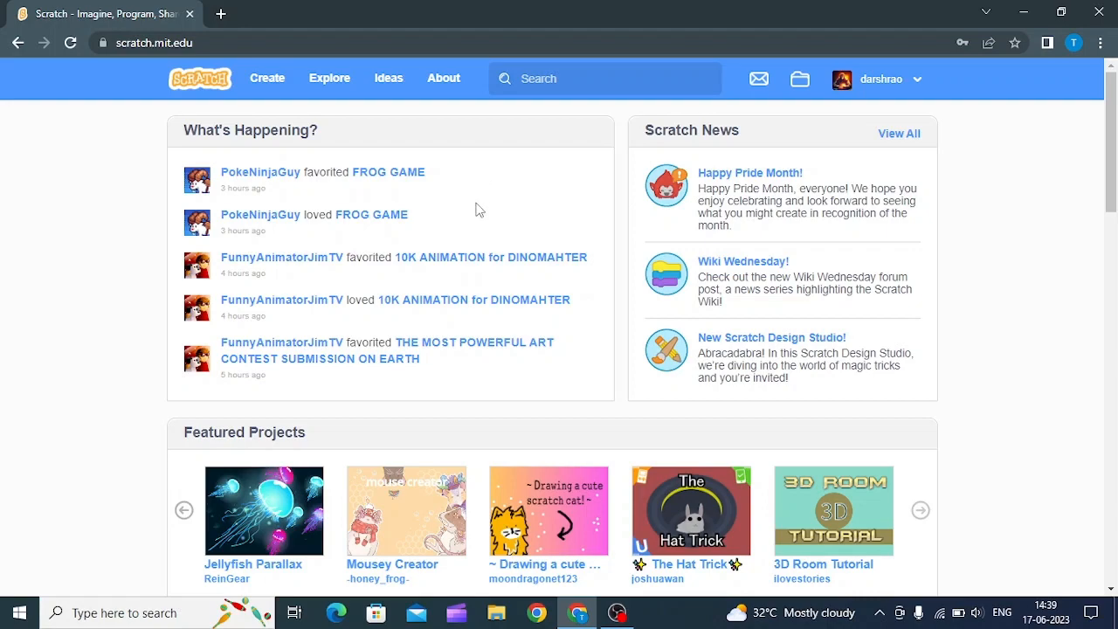
{"action": "mouse_move", "coordinate": [585, 346]}
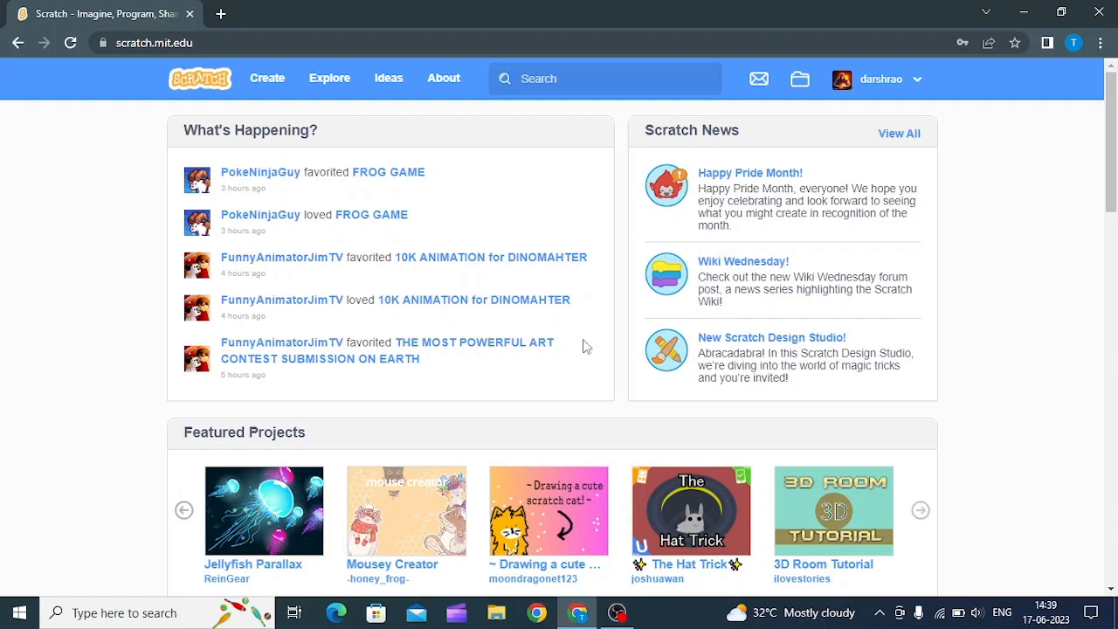
- Search Google for 'scratch addons' in a fresh browser tab
{"action": "scroll", "scroll_direction": "down", "scroll_amount": 3}
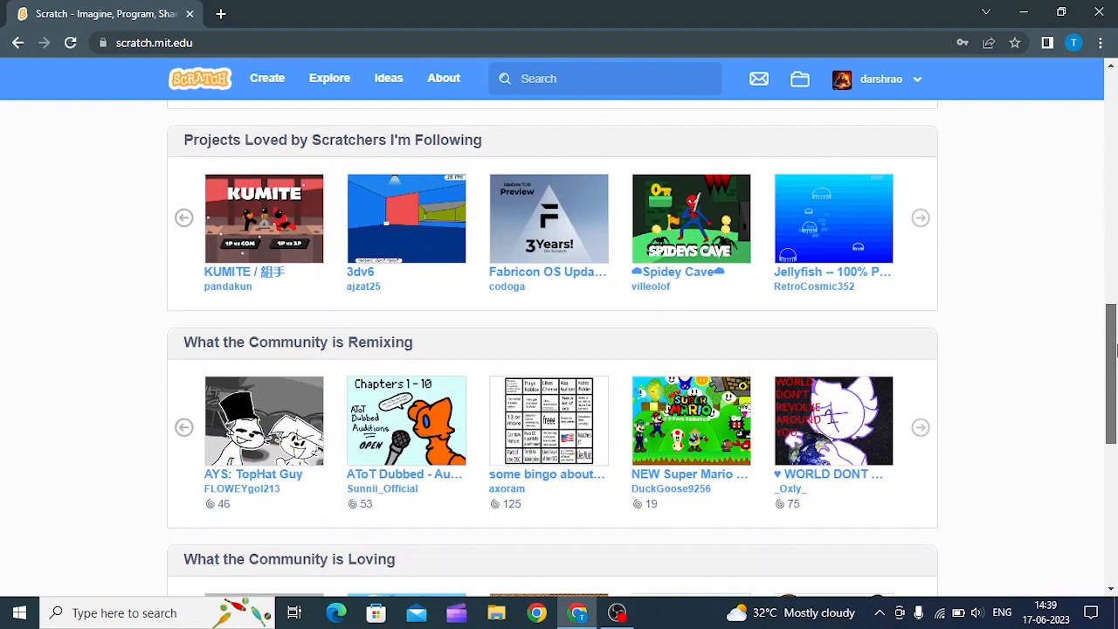
{"action": "scroll", "scroll_direction": "up", "scroll_amount": 3}
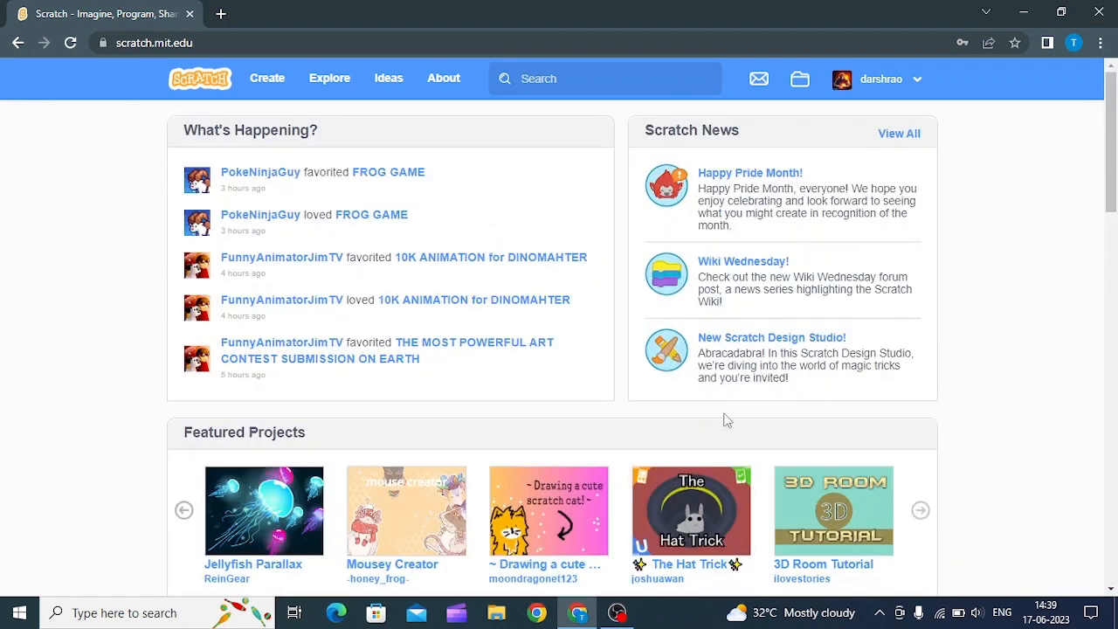
{"action": "mouse_move", "coordinate": [176, 154]}
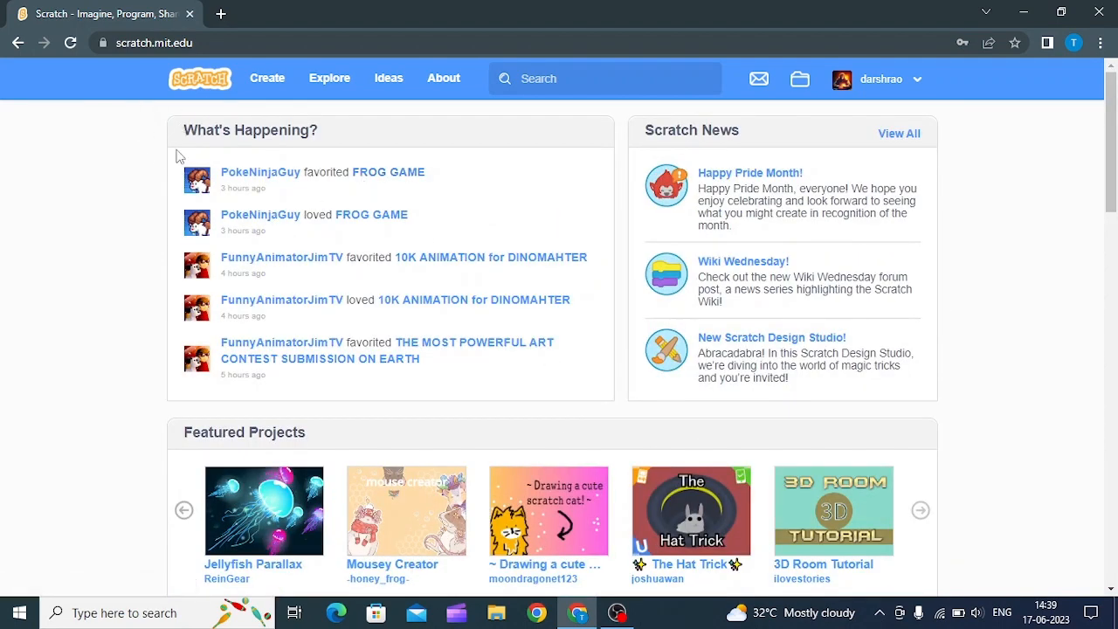
{"action": "mouse_move", "coordinate": [267, 77]}
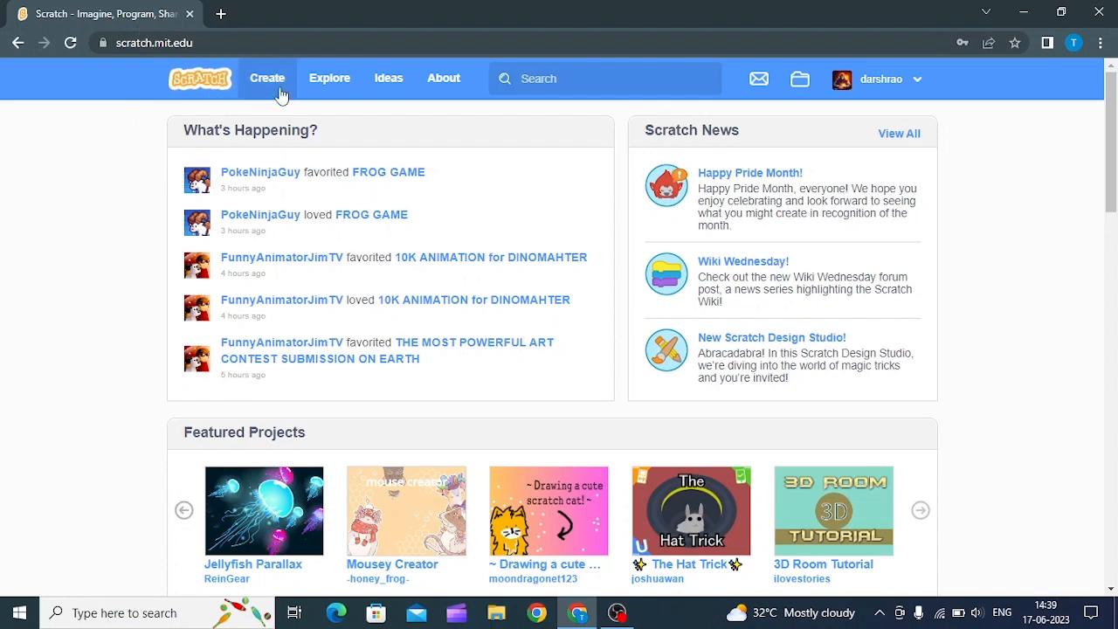
{"action": "mouse_move", "coordinate": [276, 72]}
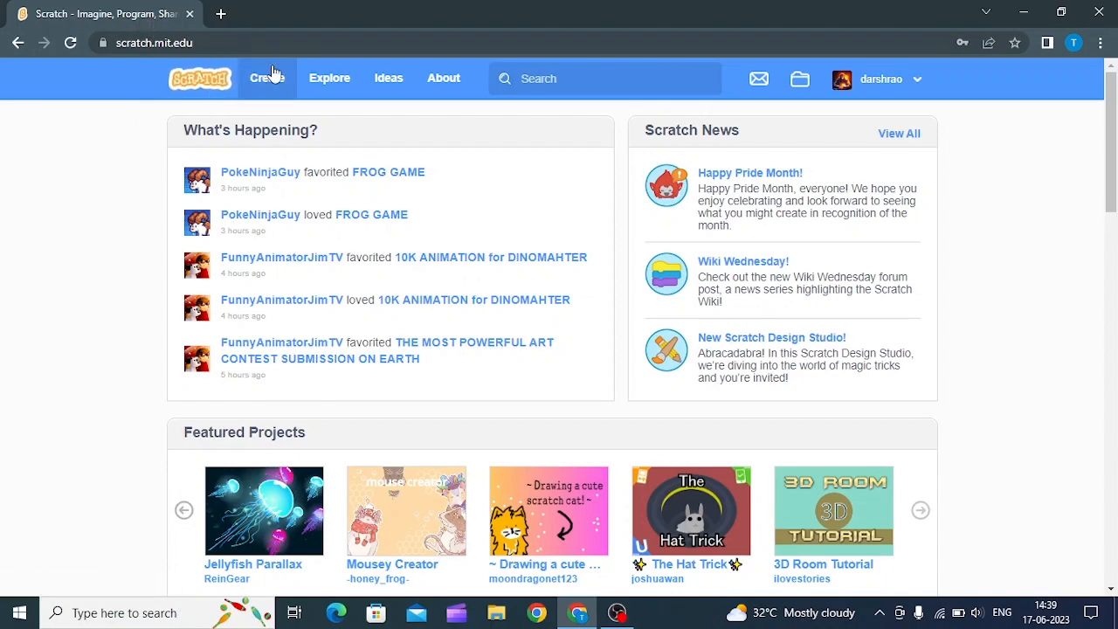
{"action": "left_click", "coordinate": [265, 77]}
{"action": "type", "text": "scractc"}
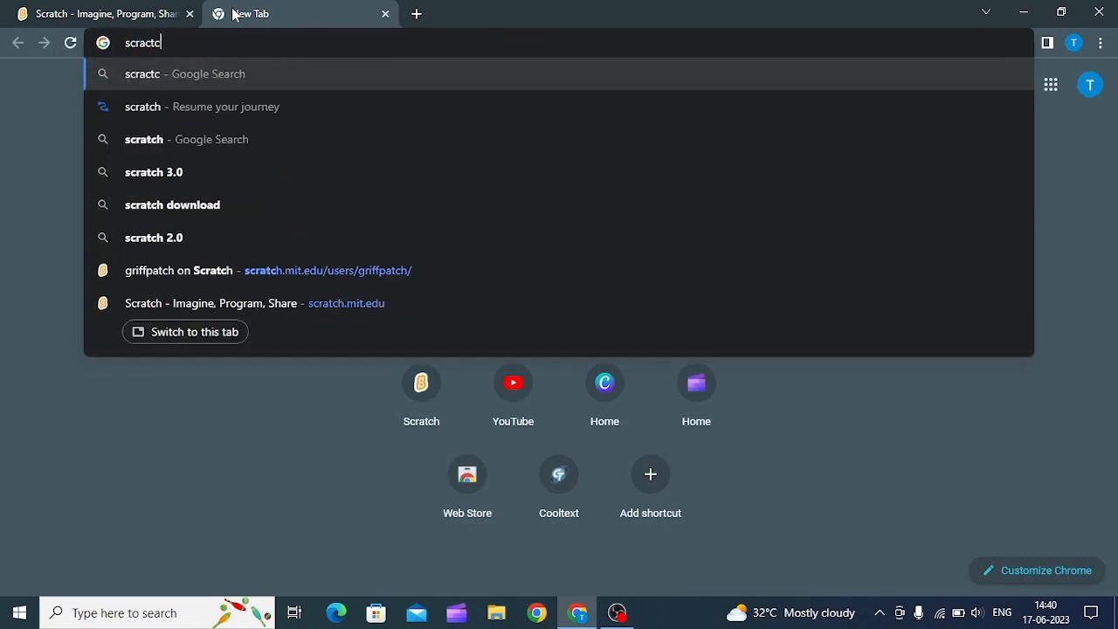
{"action": "type", "text": "h"}
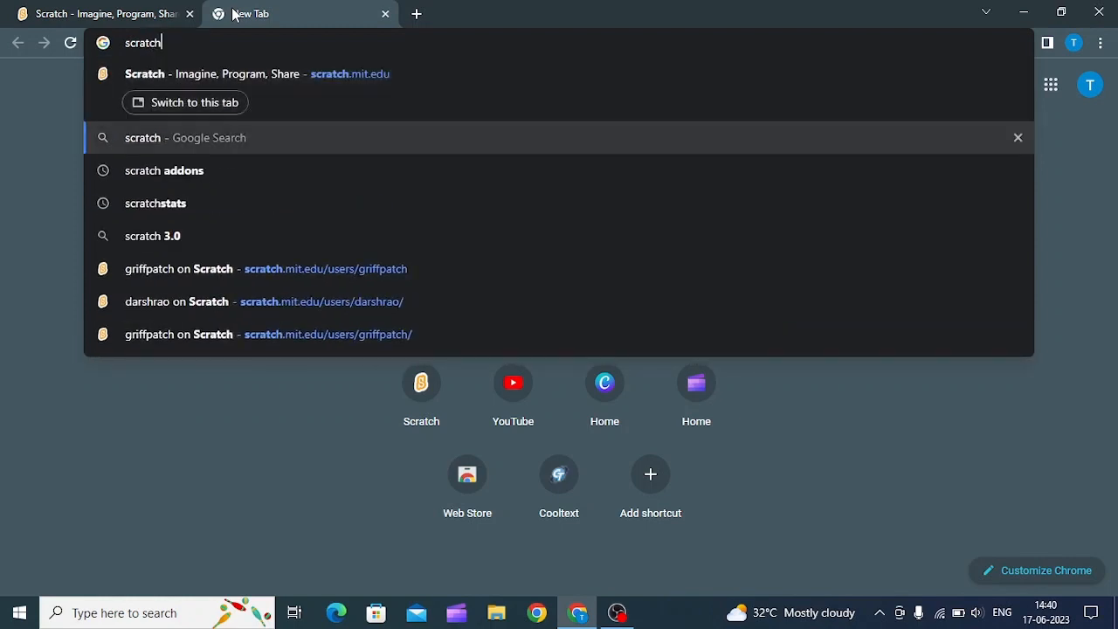
{"action": "left_click", "coordinate": [164, 171]}
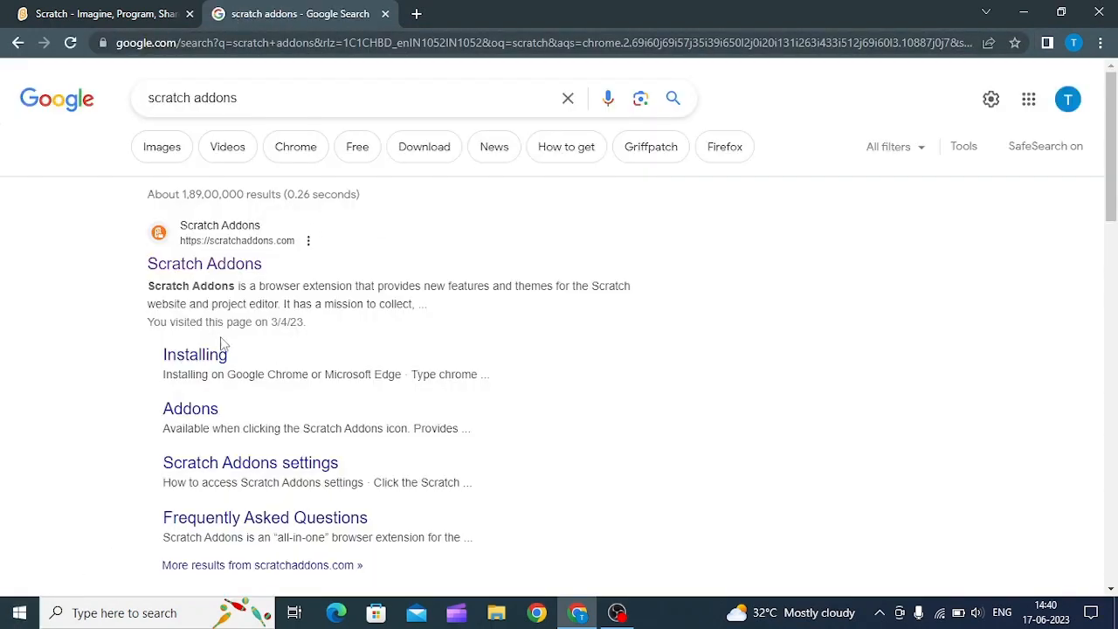
{"action": "mouse_move", "coordinate": [204, 261]}
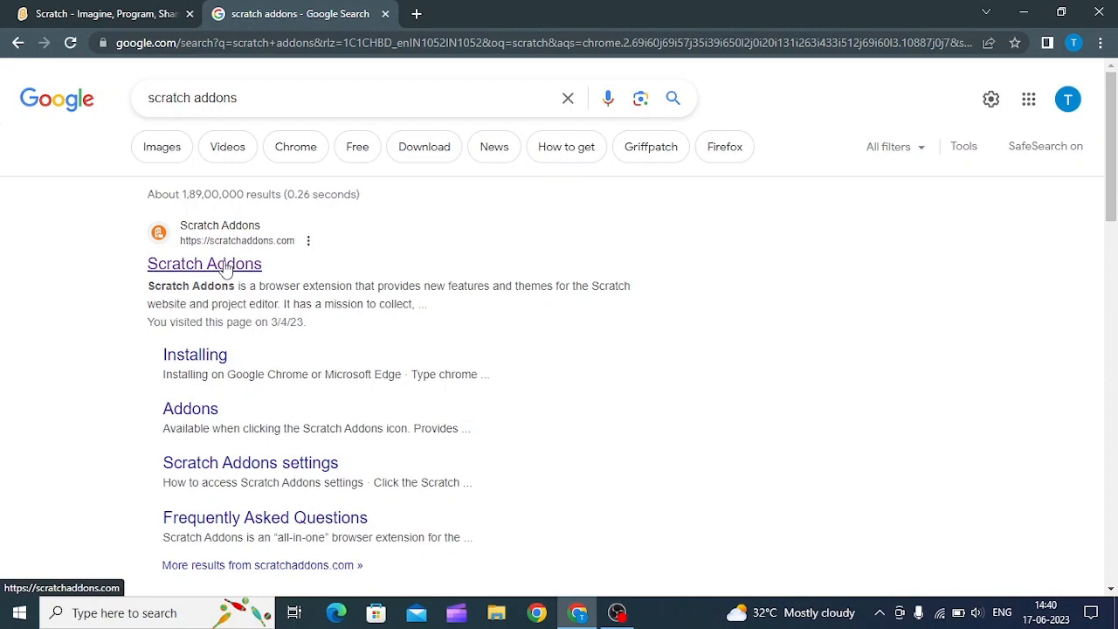
- Reach the Scratch Addons Chrome Web Store listing via the official scratchaddons.com site
{"action": "left_click", "coordinate": [204, 262]}
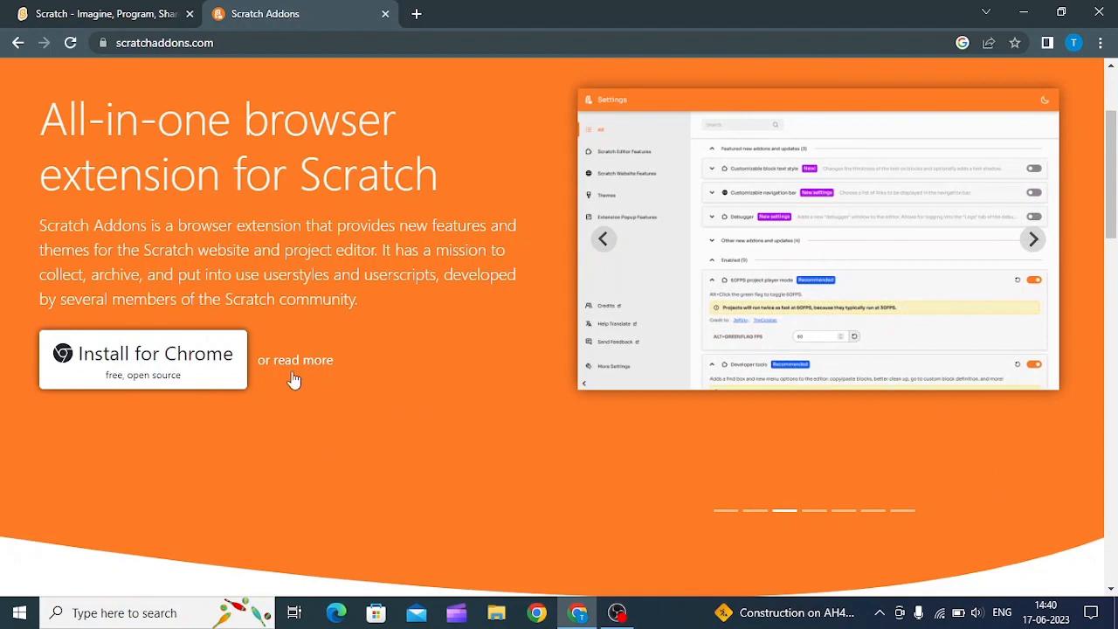
{"action": "mouse_move", "coordinate": [381, 483]}
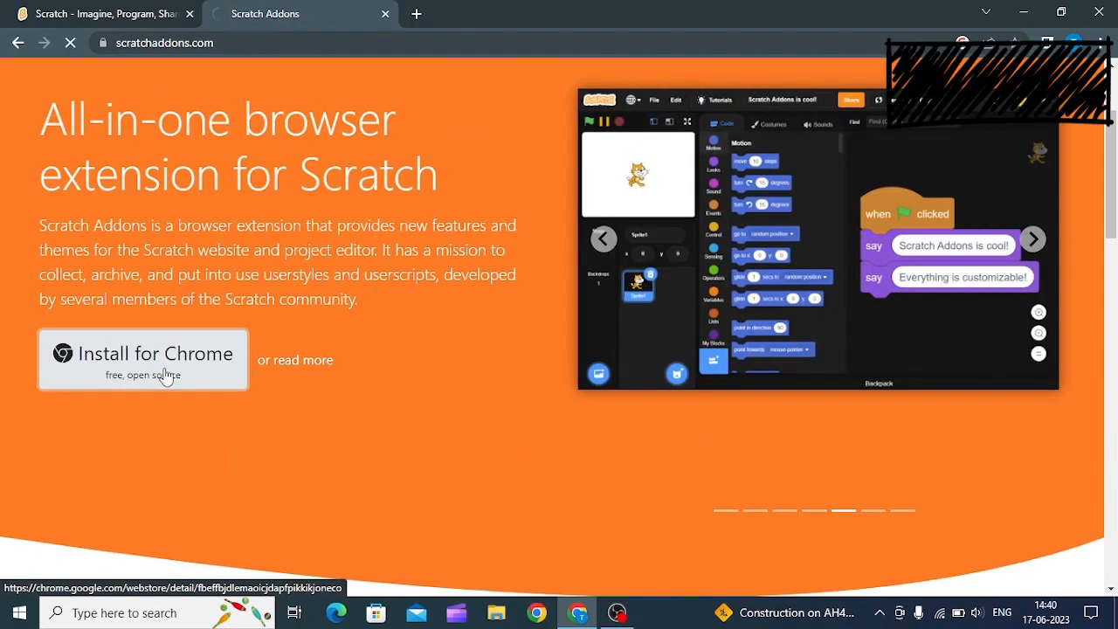
{"action": "left_click", "coordinate": [143, 360]}
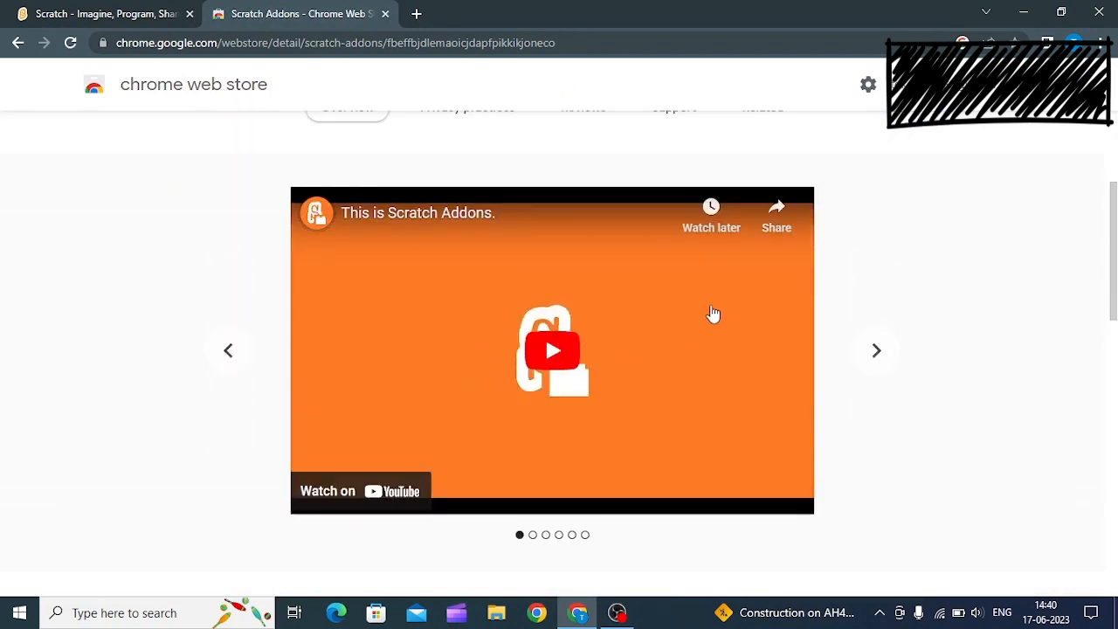
- Start adding the Scratch Addons extension to Chrome from its Web Store page
{"action": "scroll", "scroll_direction": "up", "scroll_amount": 3}
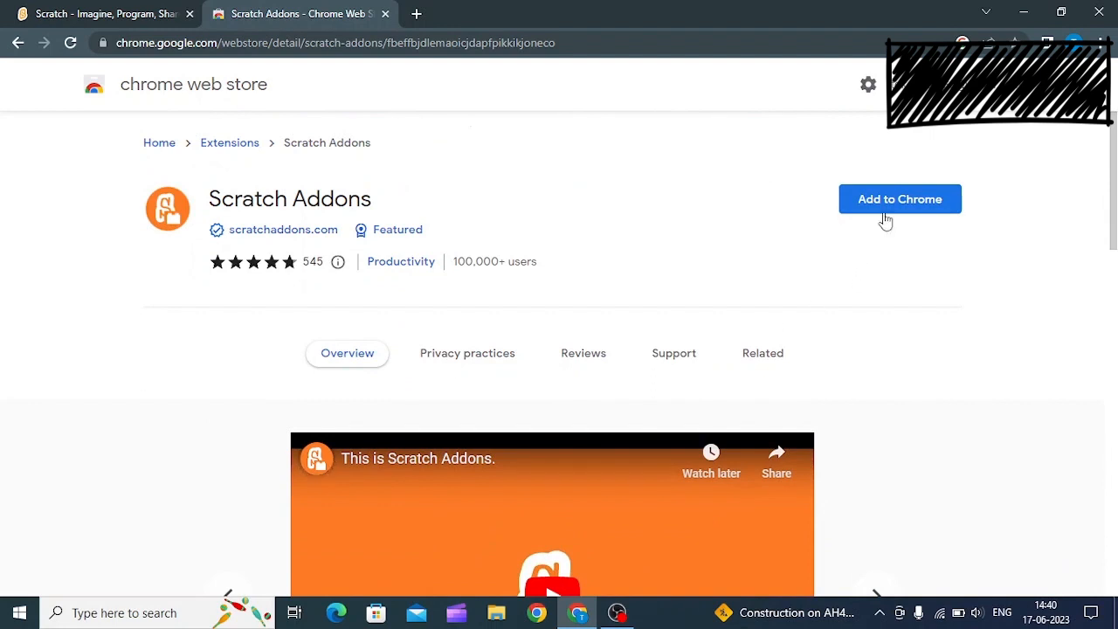
{"action": "mouse_move", "coordinate": [899, 208]}
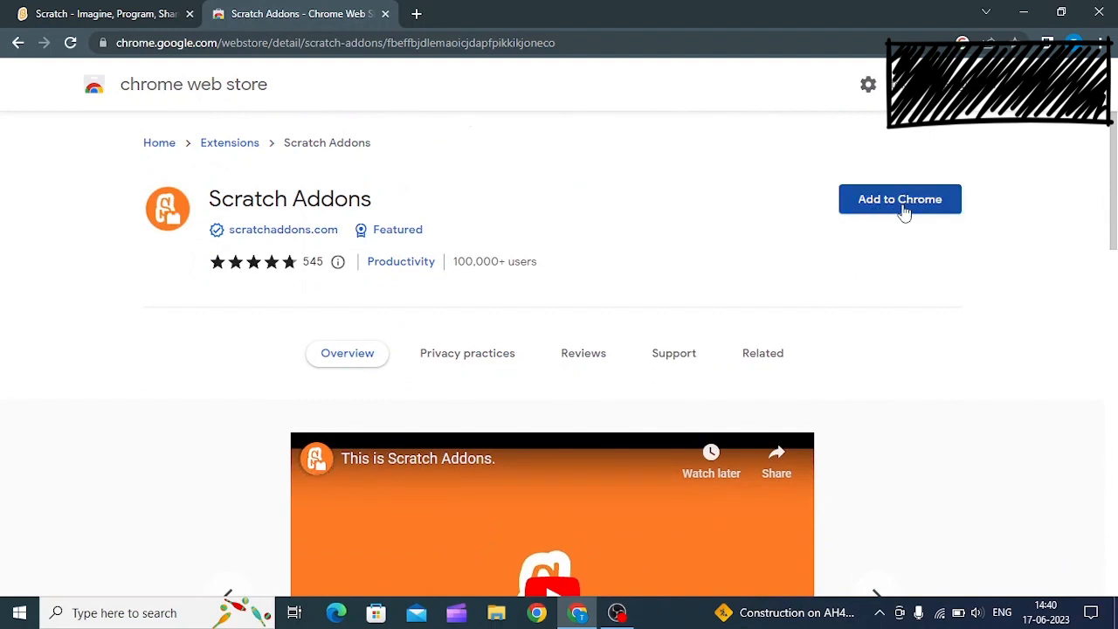
{"action": "left_click", "coordinate": [900, 199]}
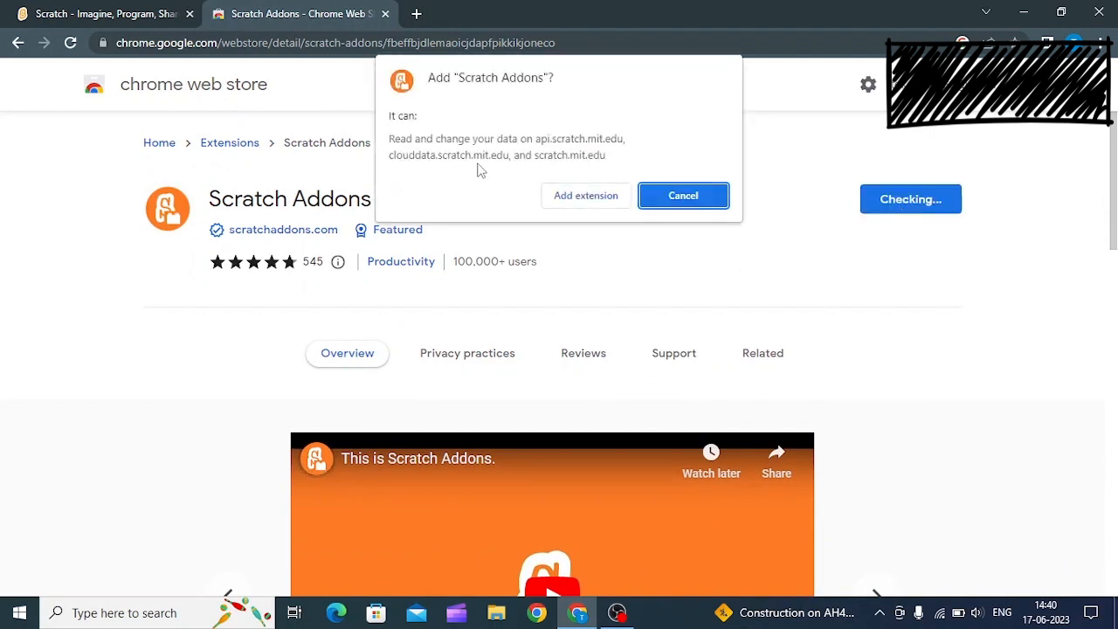
{"action": "mouse_move", "coordinate": [423, 105]}
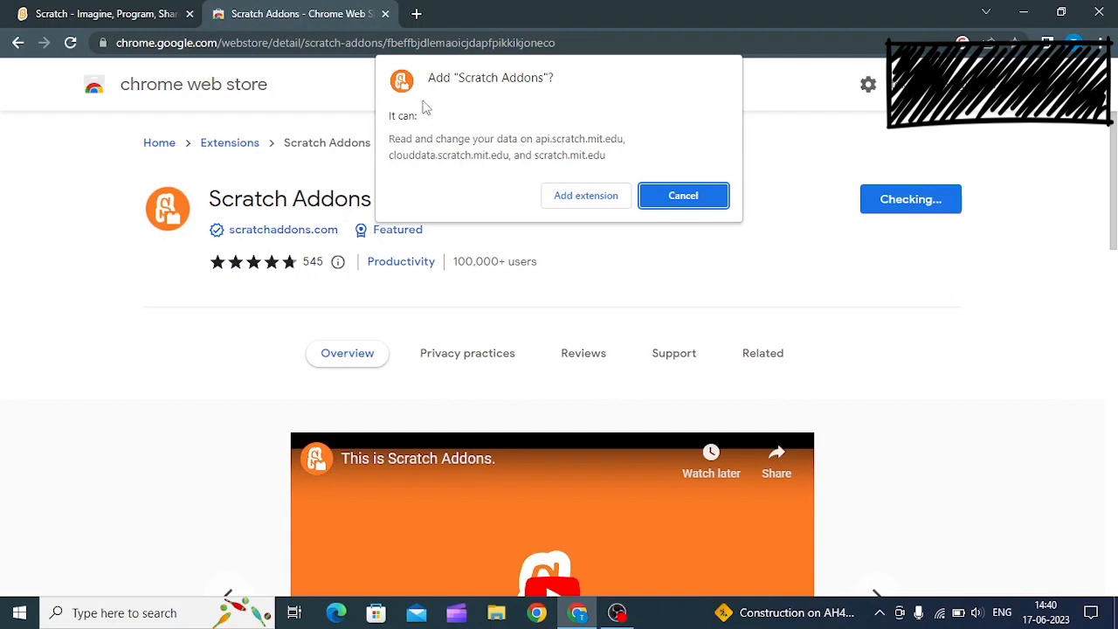
{"action": "mouse_move", "coordinate": [434, 94]}
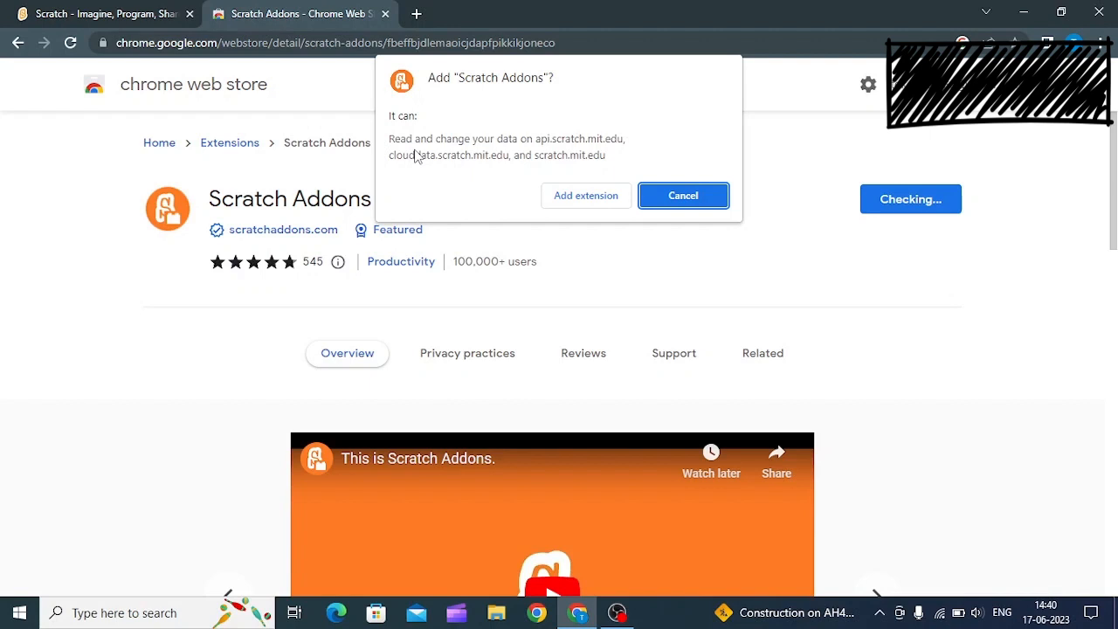
{"action": "mouse_move", "coordinate": [602, 153]}
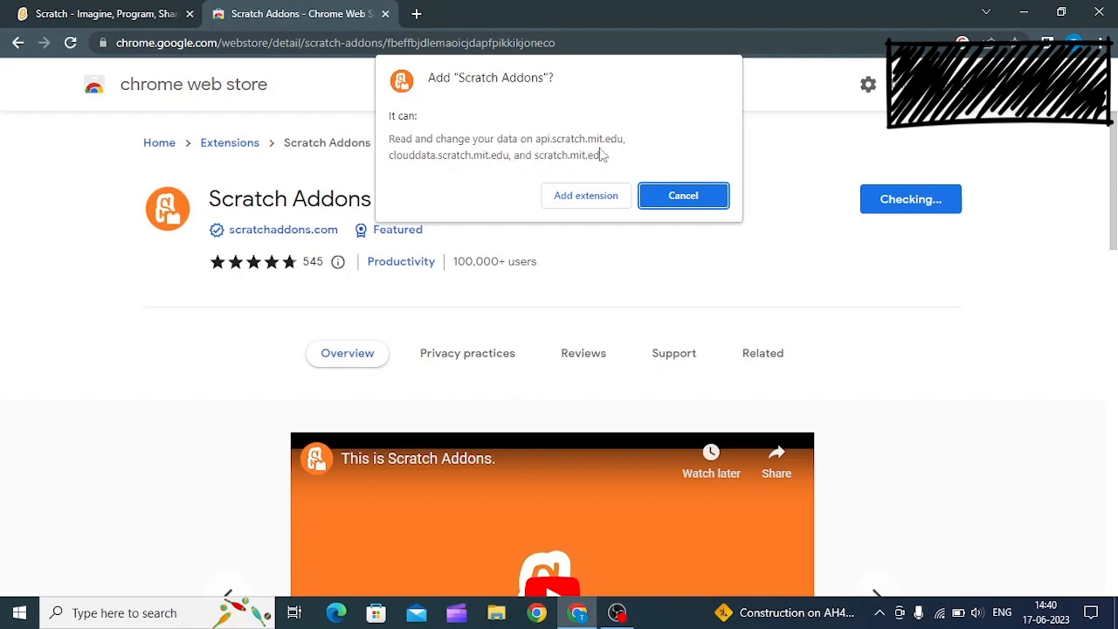
{"action": "mouse_move", "coordinate": [400, 171]}
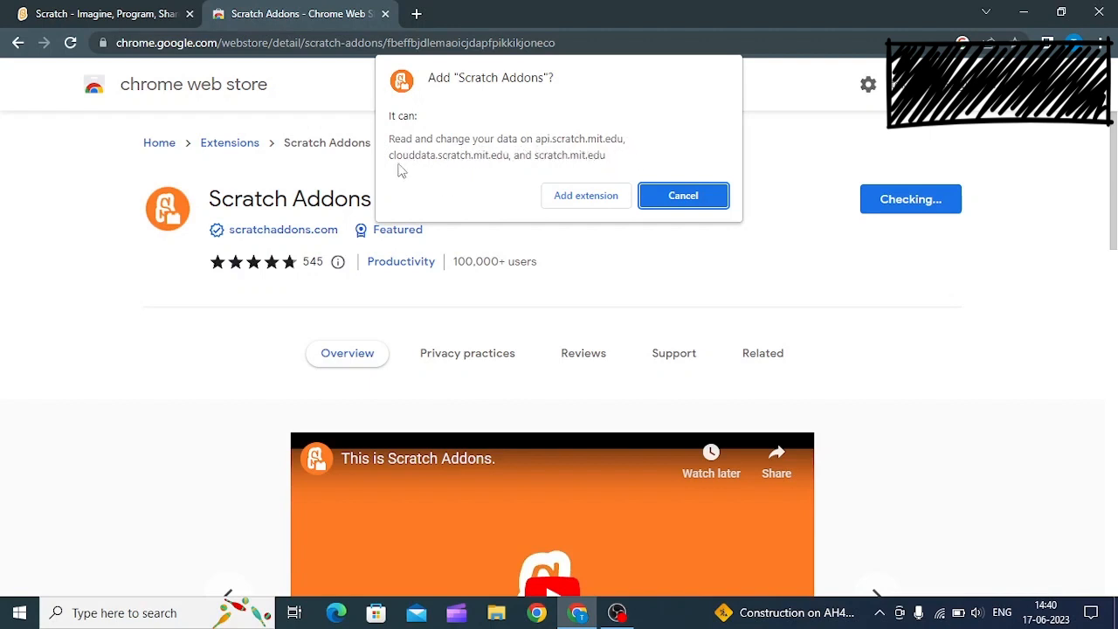
{"action": "mouse_move", "coordinate": [538, 175]}
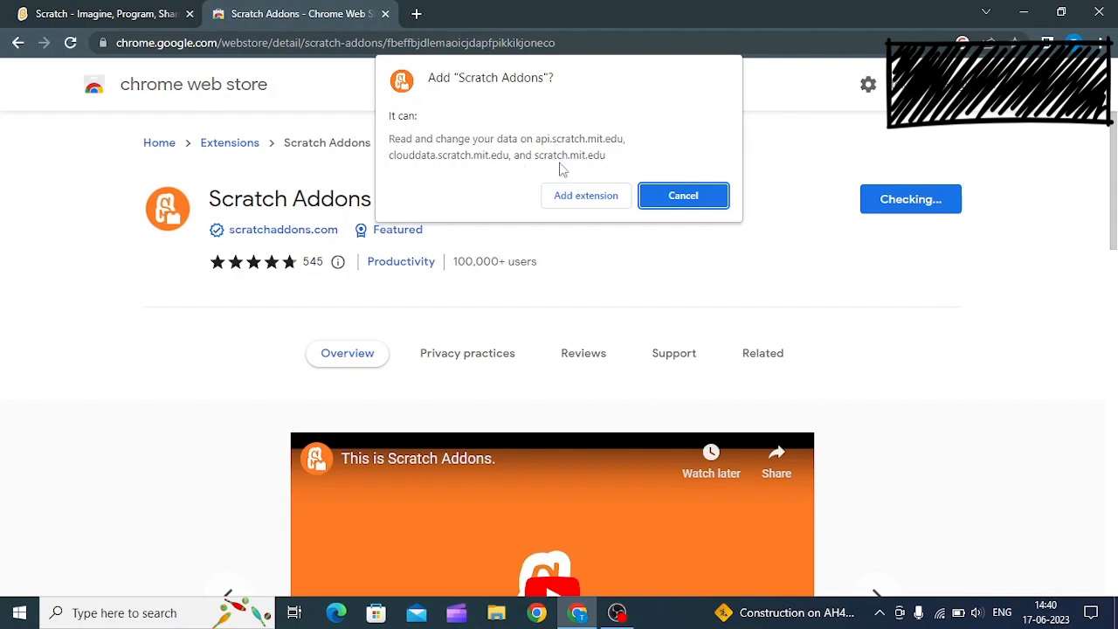
{"action": "mouse_move", "coordinate": [538, 150]}
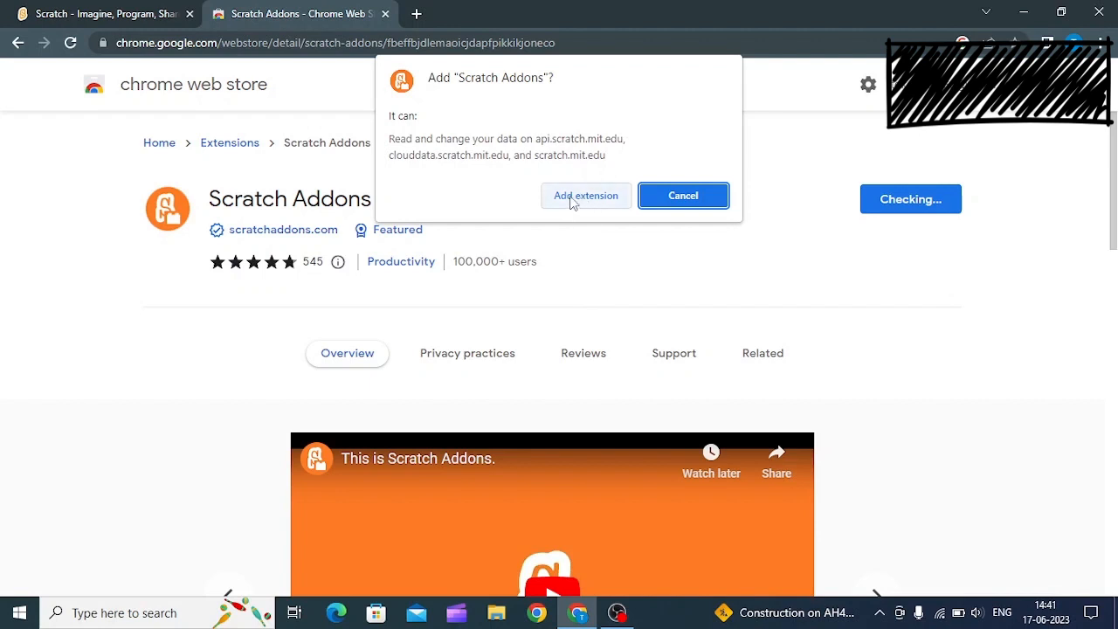
{"action": "mouse_move", "coordinate": [637, 279]}
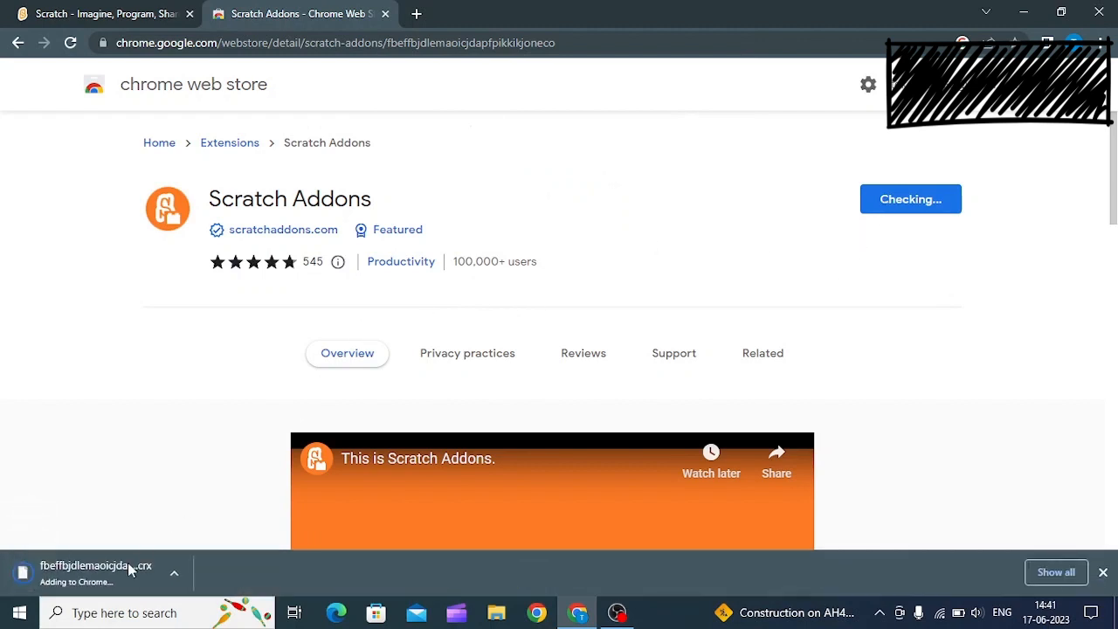
{"action": "mouse_move", "coordinate": [241, 531]}
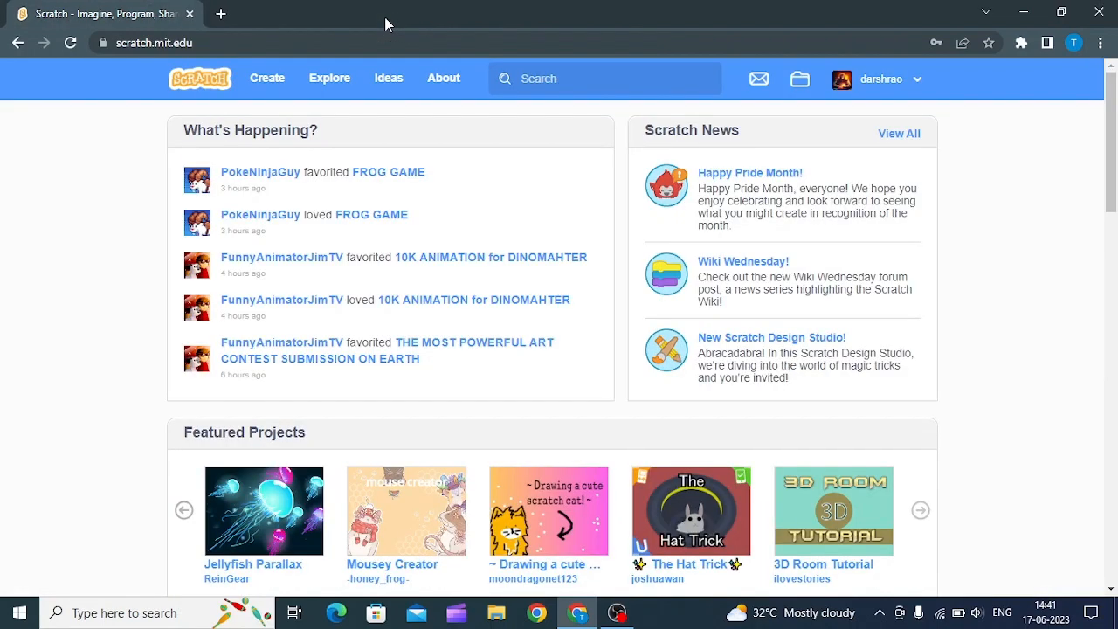
- Show the Scratch Addons popup panel from the toolbar's extensions list on the Scratch homepage
{"action": "scroll", "scroll_direction": "down", "scroll_amount": 3}
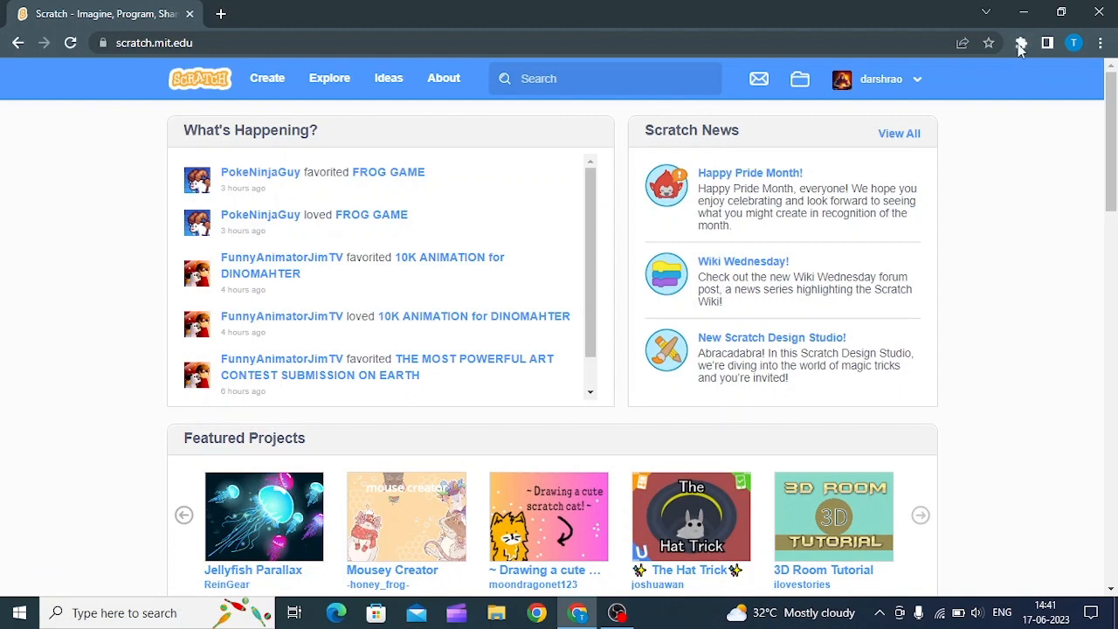
{"action": "left_click", "coordinate": [1027, 42]}
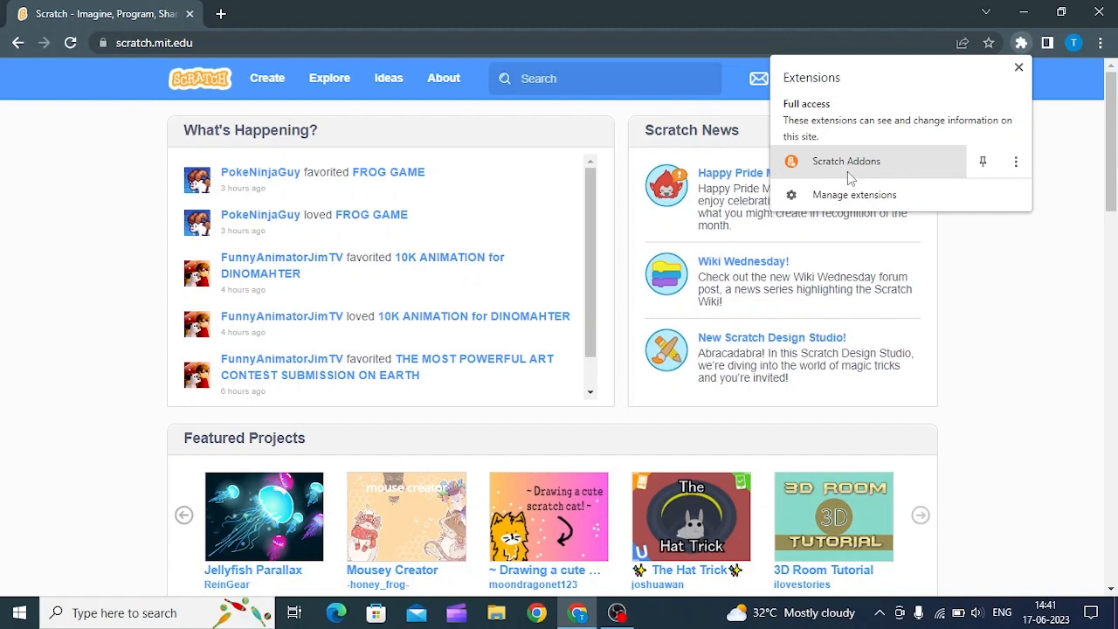
{"action": "left_click", "coordinate": [845, 161]}
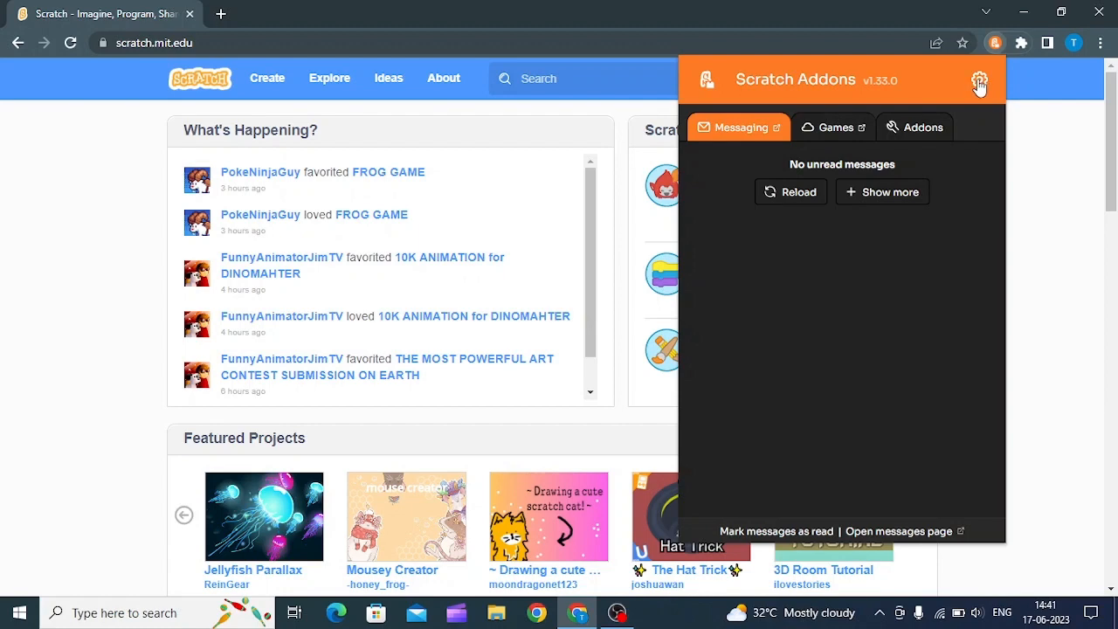
- Bring up the Scratch Addons settings and list the Website Themes addons
{"action": "left_click", "coordinate": [978, 79]}
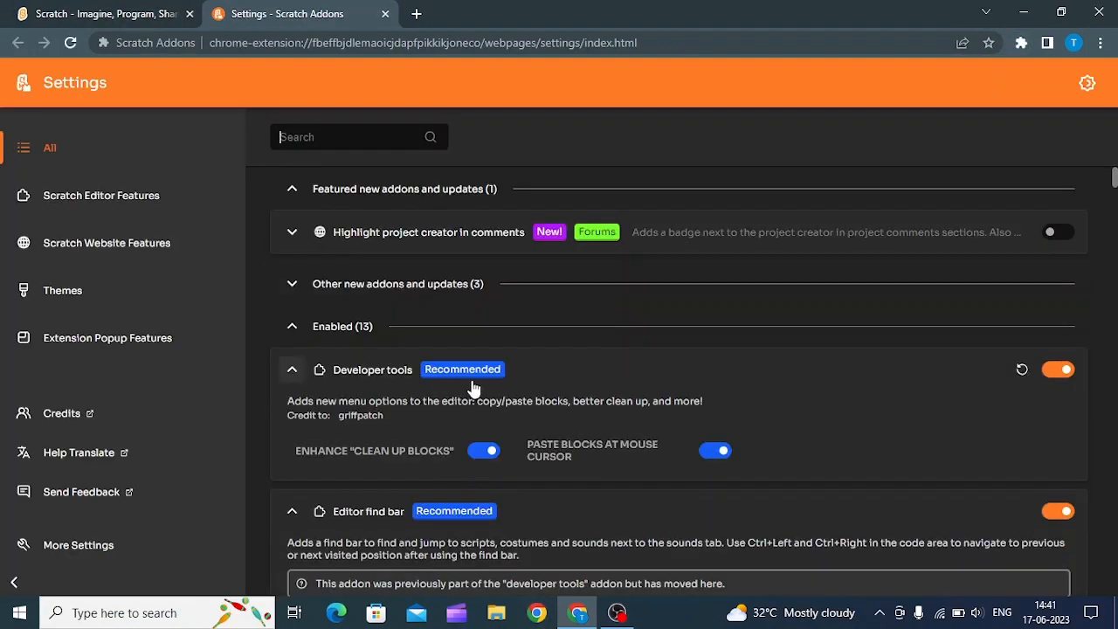
{"action": "mouse_move", "coordinate": [63, 297]}
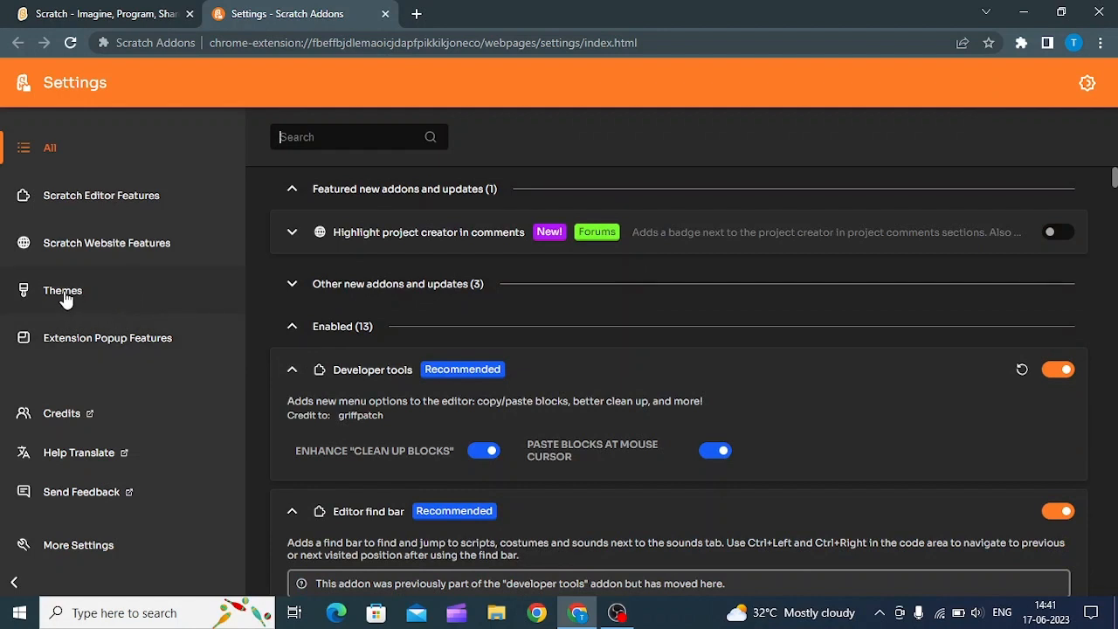
{"action": "left_click", "coordinate": [63, 290]}
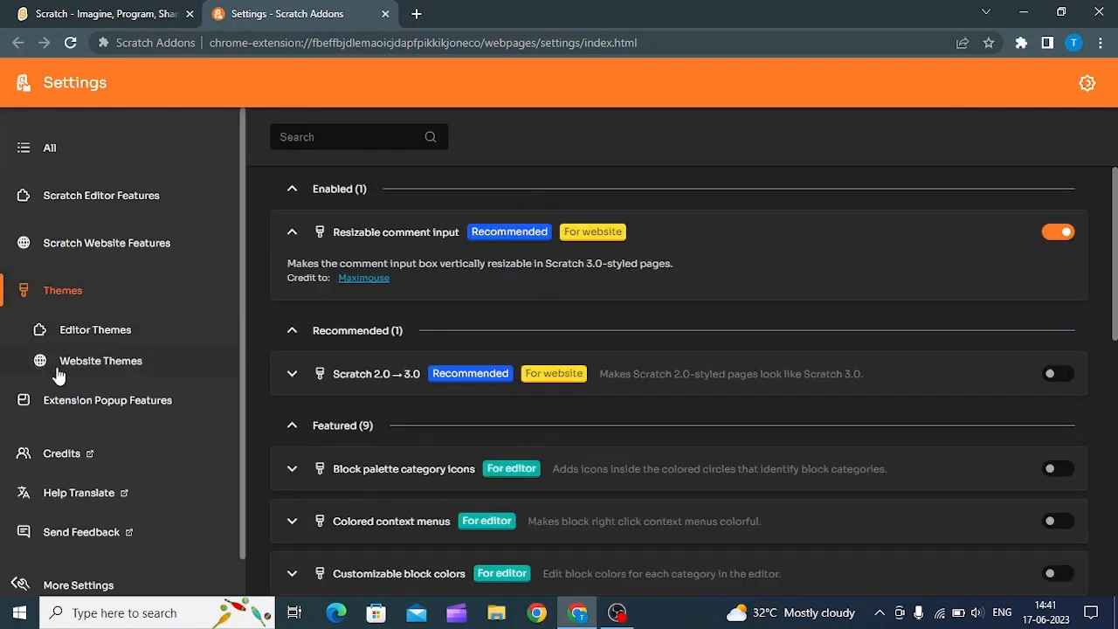
{"action": "left_click", "coordinate": [101, 360]}
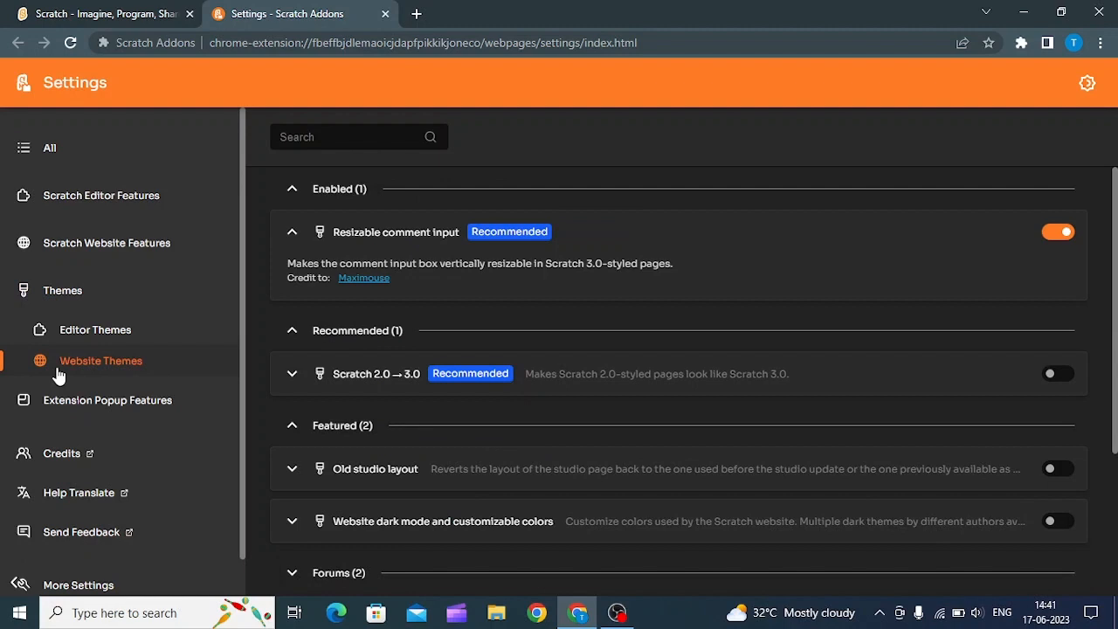
{"action": "mouse_move", "coordinate": [482, 288]}
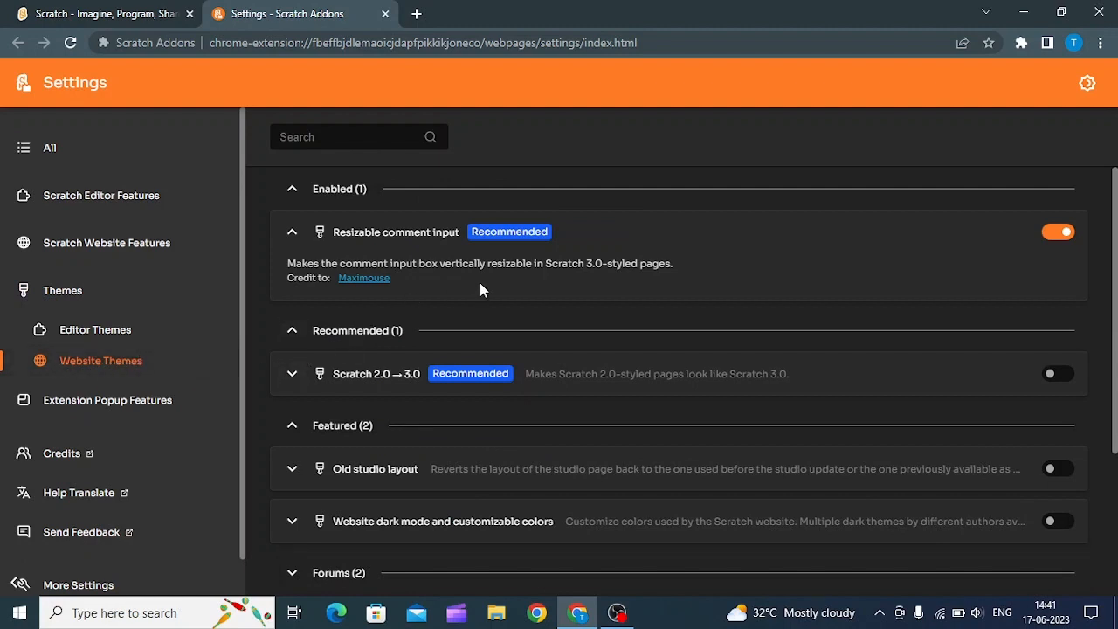
- Scroll the Website Themes list down to the Featured, Forums and Others addons
{"action": "scroll", "scroll_direction": "down", "scroll_amount": 3}
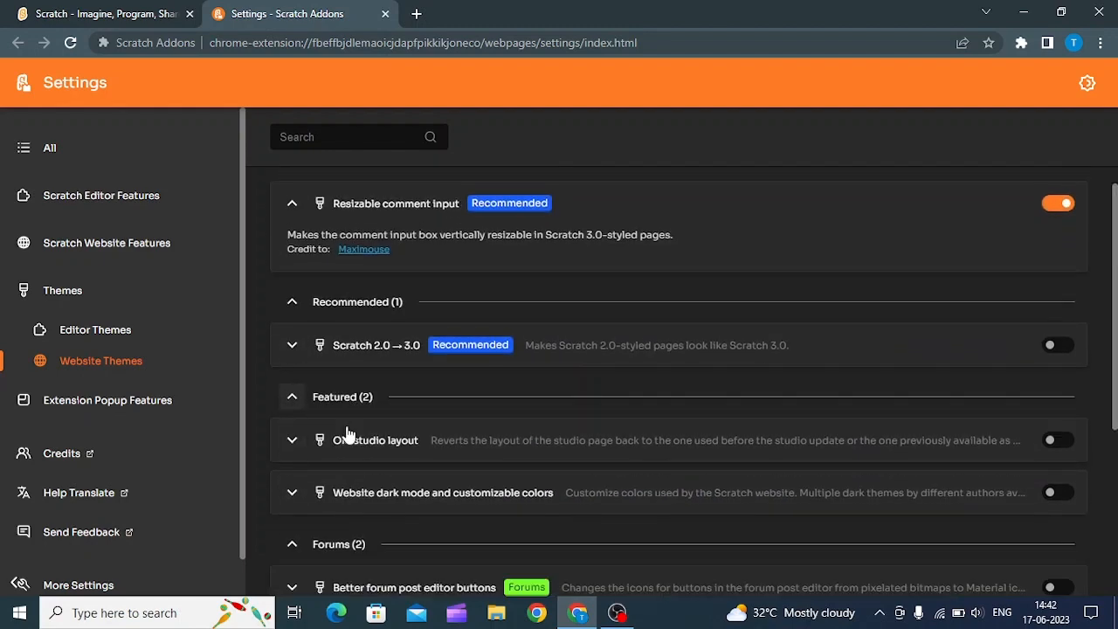
{"action": "scroll", "scroll_direction": "down", "scroll_amount": 3}
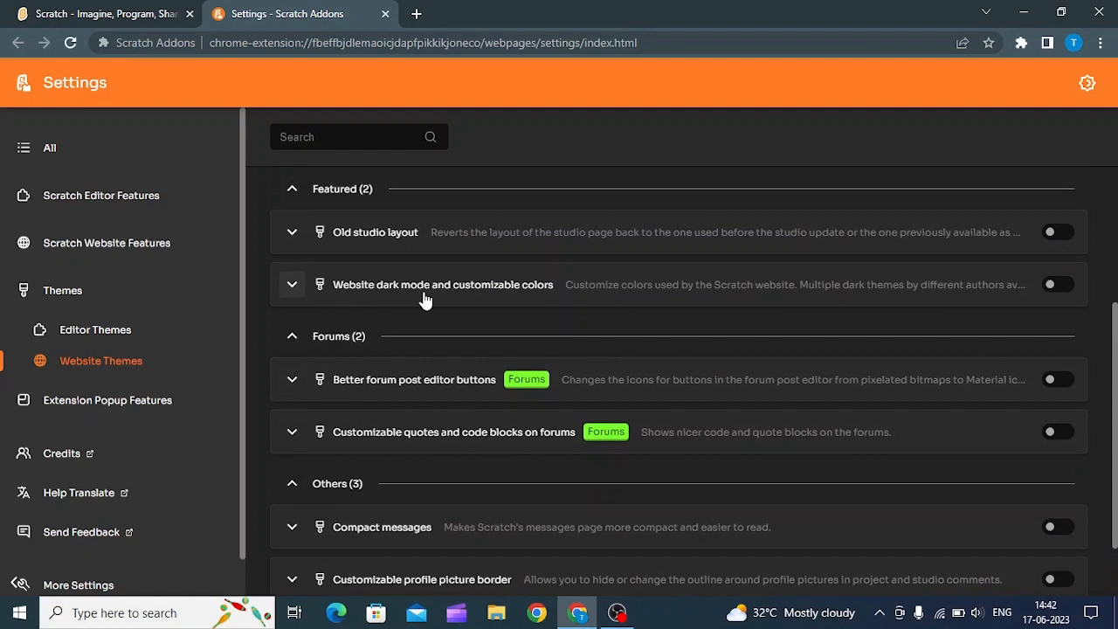
{"action": "mouse_move", "coordinate": [435, 314]}
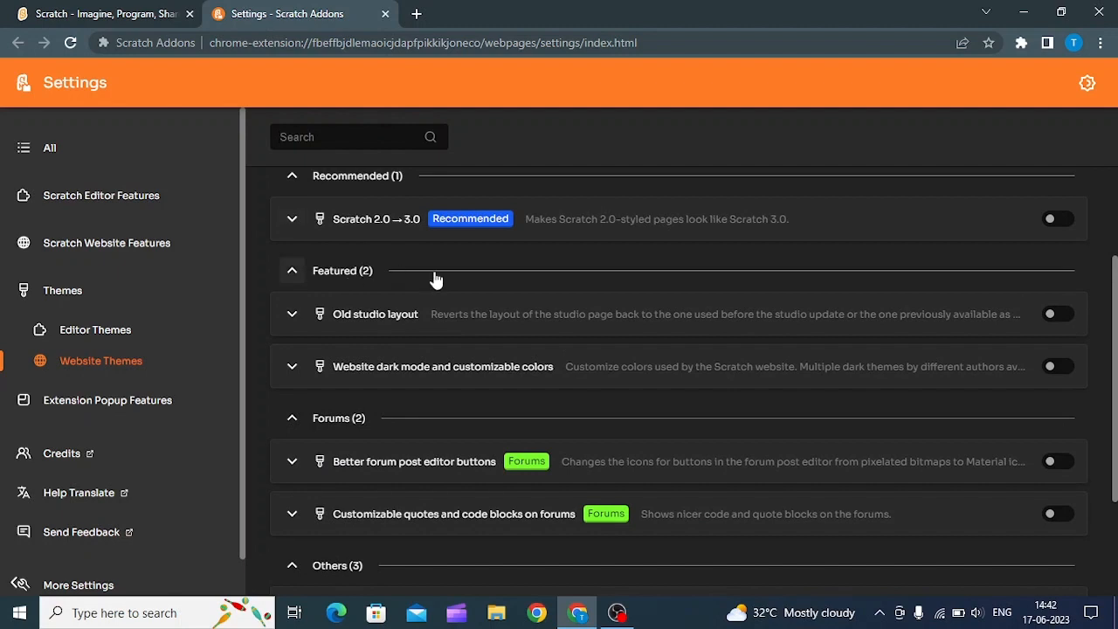
{"action": "mouse_move", "coordinate": [339, 375]}
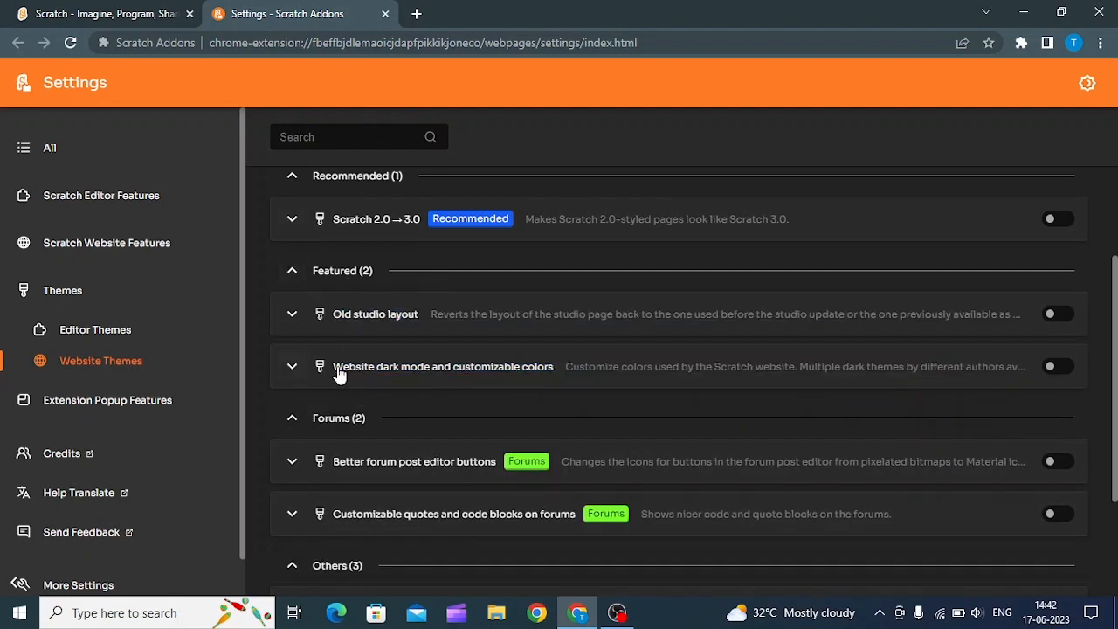
{"action": "mouse_move", "coordinate": [535, 386]}
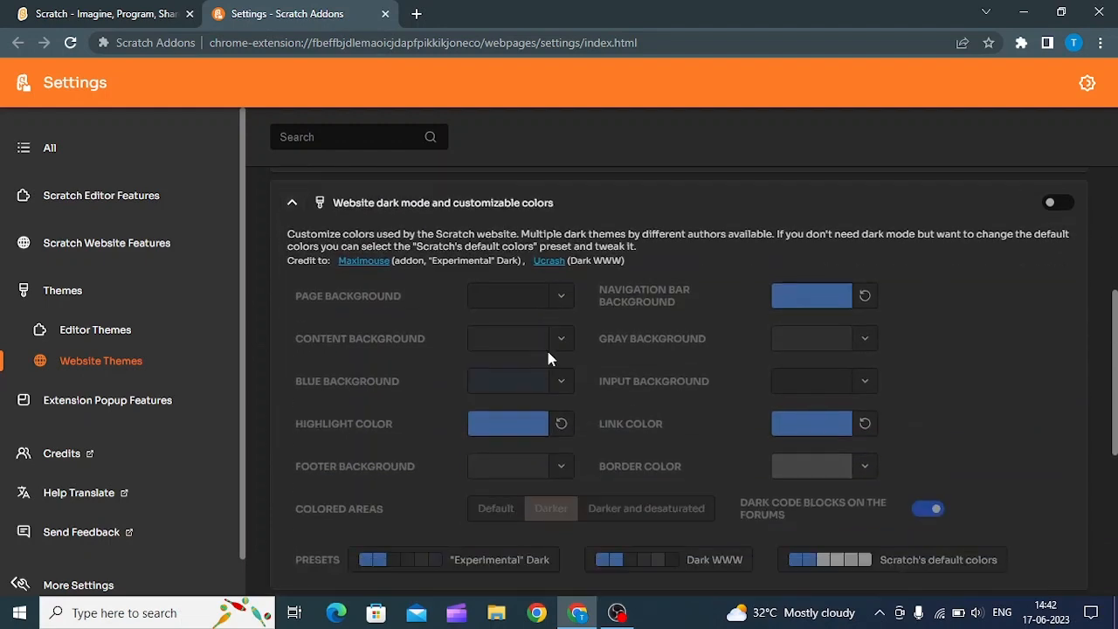
- Switch on Website dark mode and customizable colors and view the darkened Scratch home page
{"action": "left_click", "coordinate": [1057, 202]}
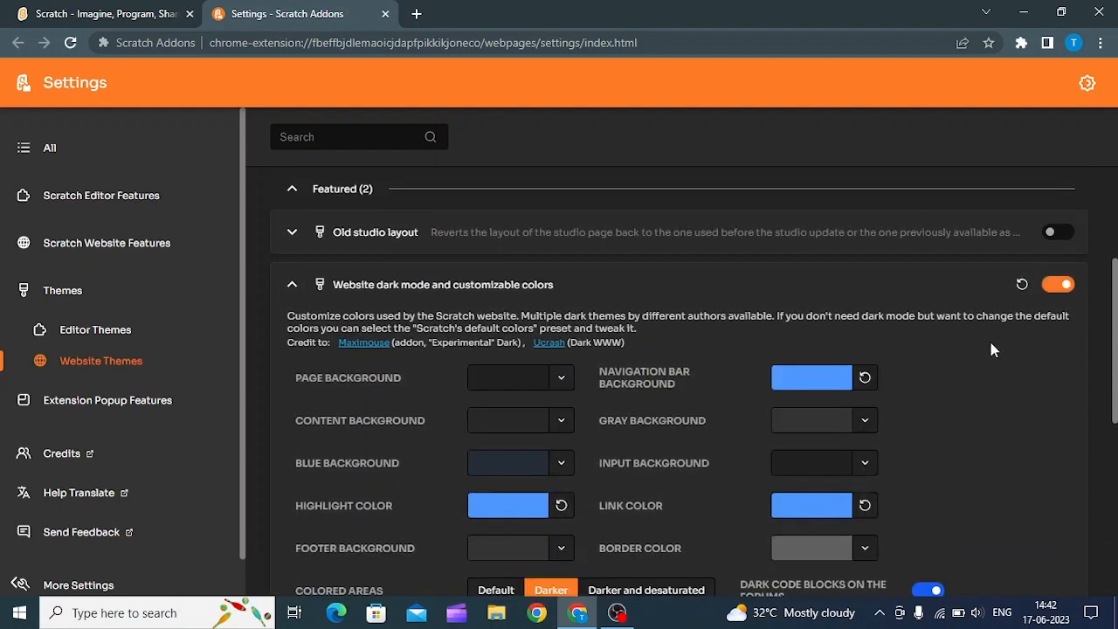
{"action": "left_click", "coordinate": [101, 14]}
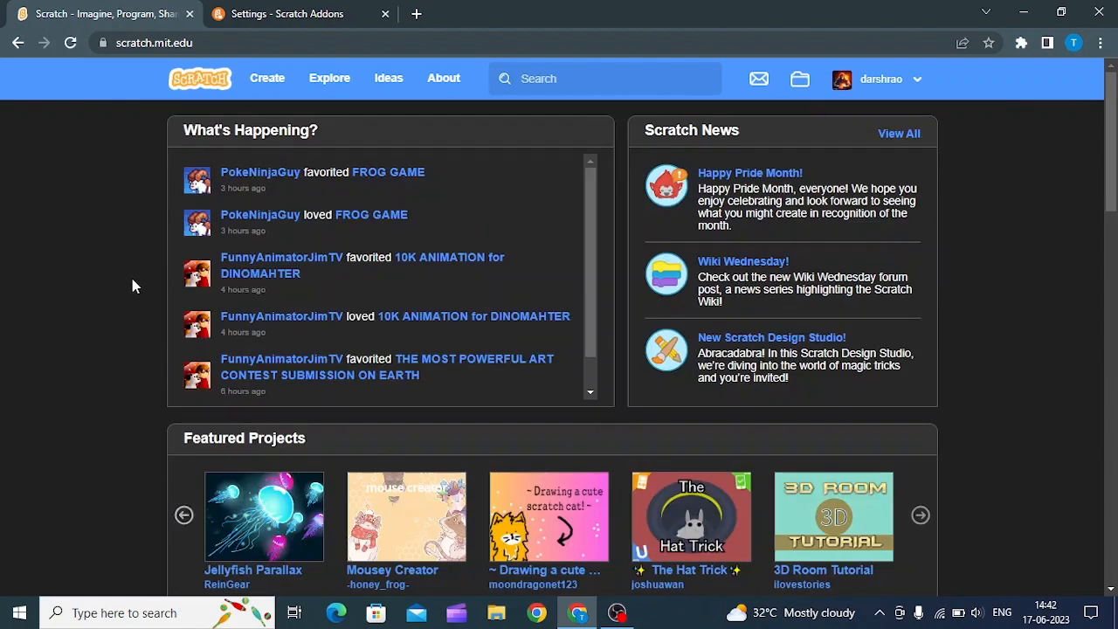
{"action": "left_click", "coordinate": [279, 14]}
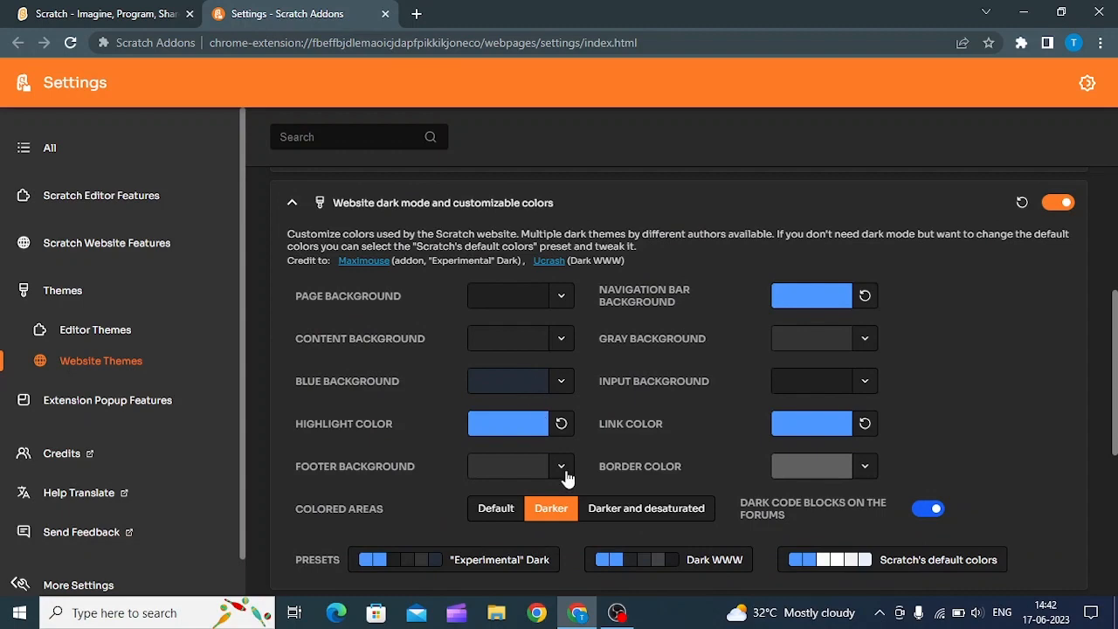
{"action": "mouse_move", "coordinate": [608, 304]}
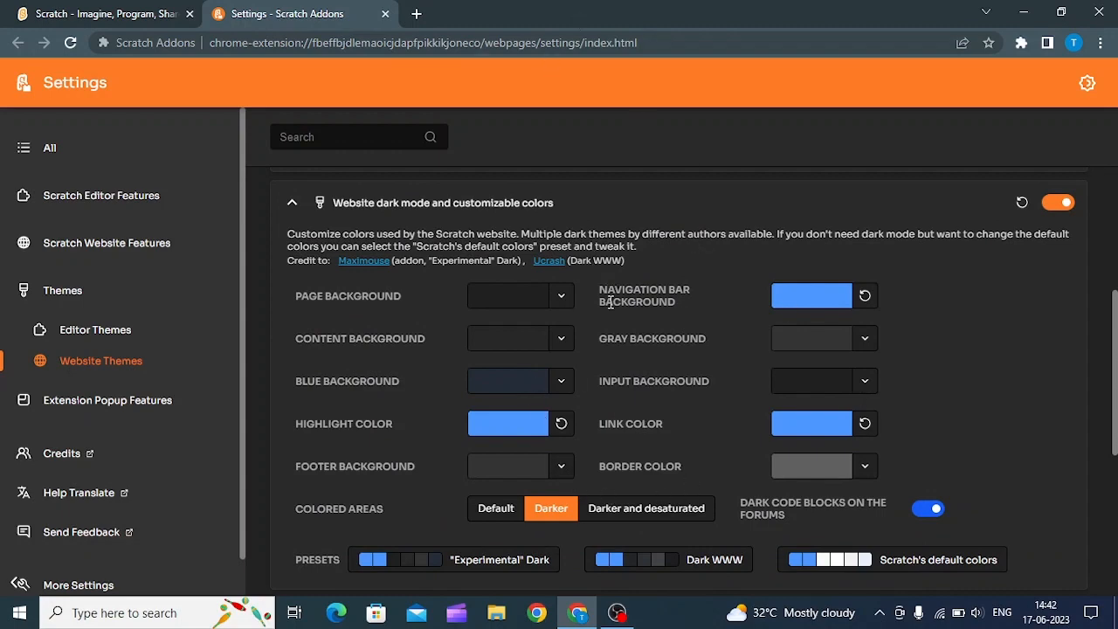
{"action": "scroll", "scroll_direction": "down", "scroll_amount": 3}
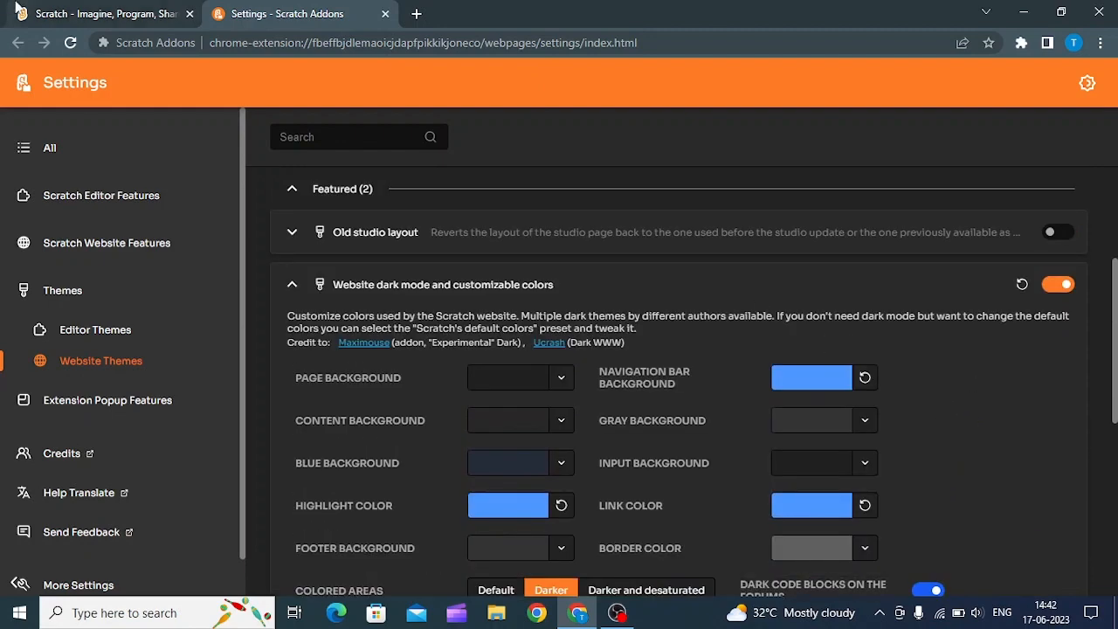
{"action": "left_click", "coordinate": [102, 14]}
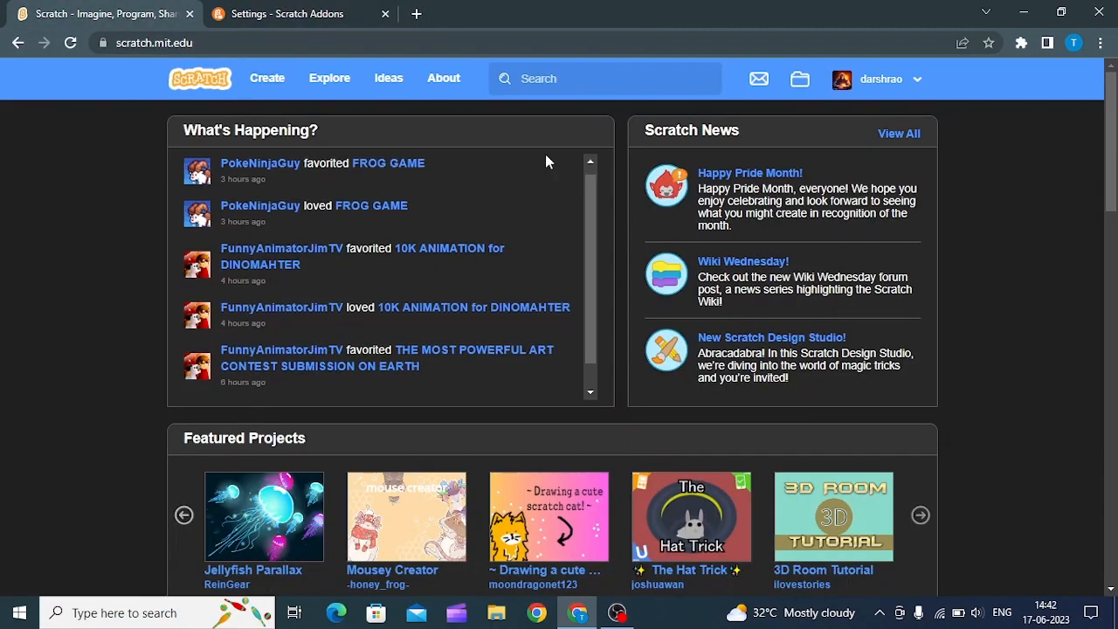
- Create a new Scratch project in the light editor, then list the Editor Themes addons in settings
{"action": "left_click", "coordinate": [267, 77]}
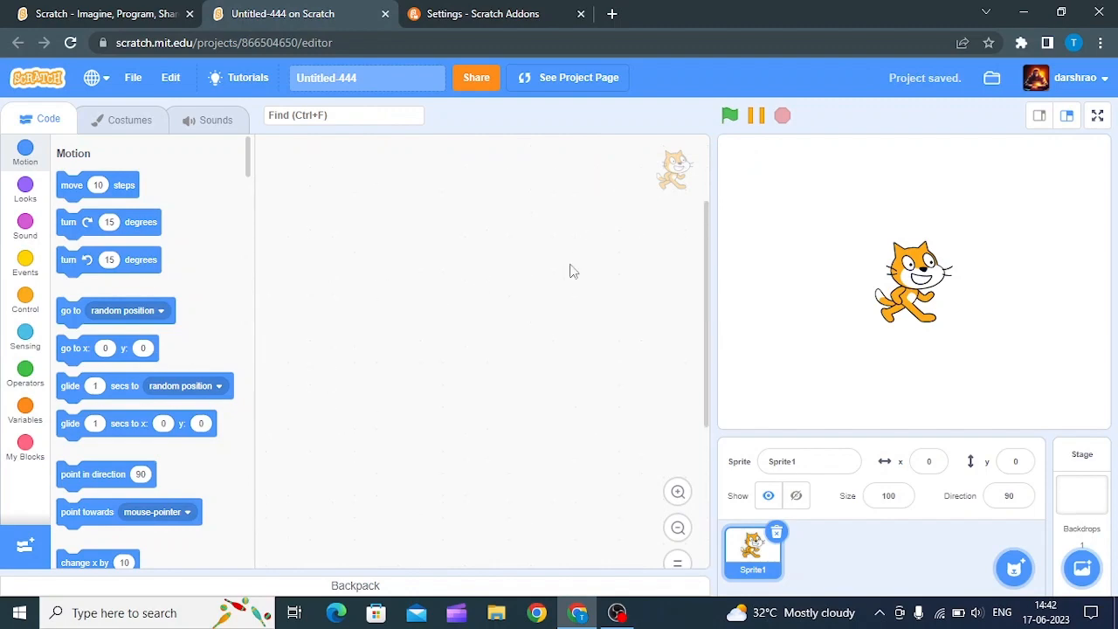
{"action": "left_click", "coordinate": [297, 14]}
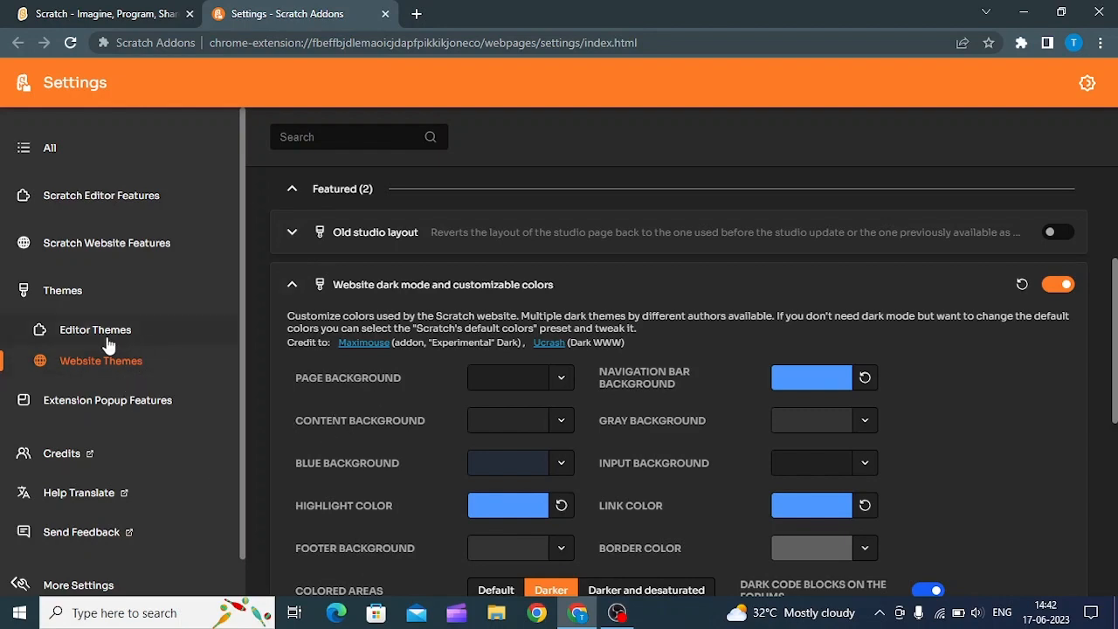
{"action": "left_click", "coordinate": [94, 329]}
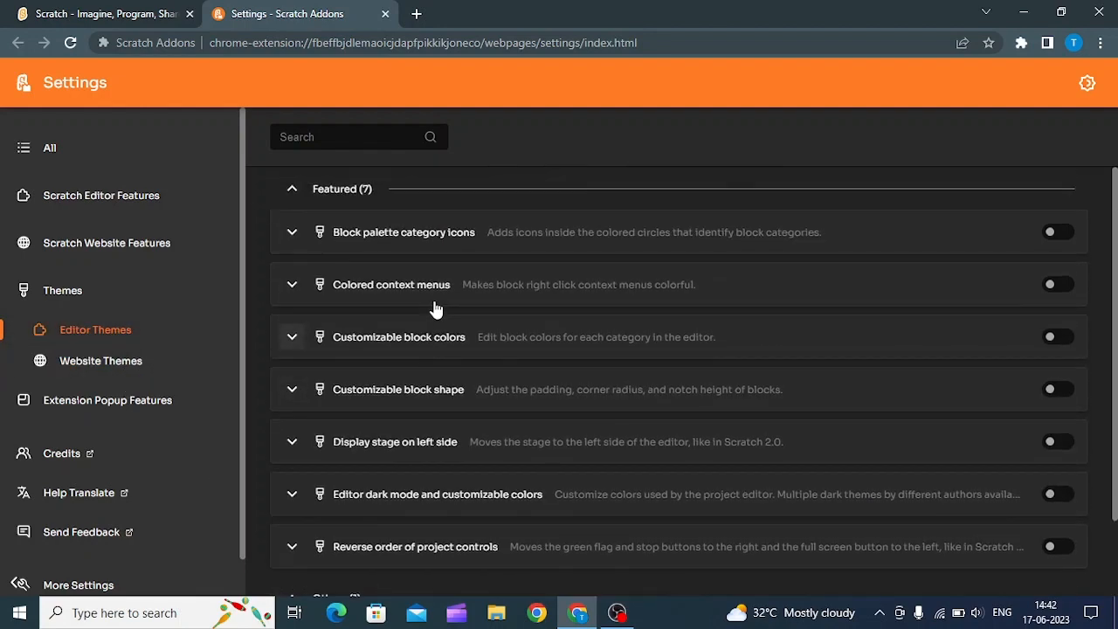
- Expand Editor dark mode and customizable colors to review its preview and colour options
{"action": "scroll", "scroll_direction": "down", "scroll_amount": 3}
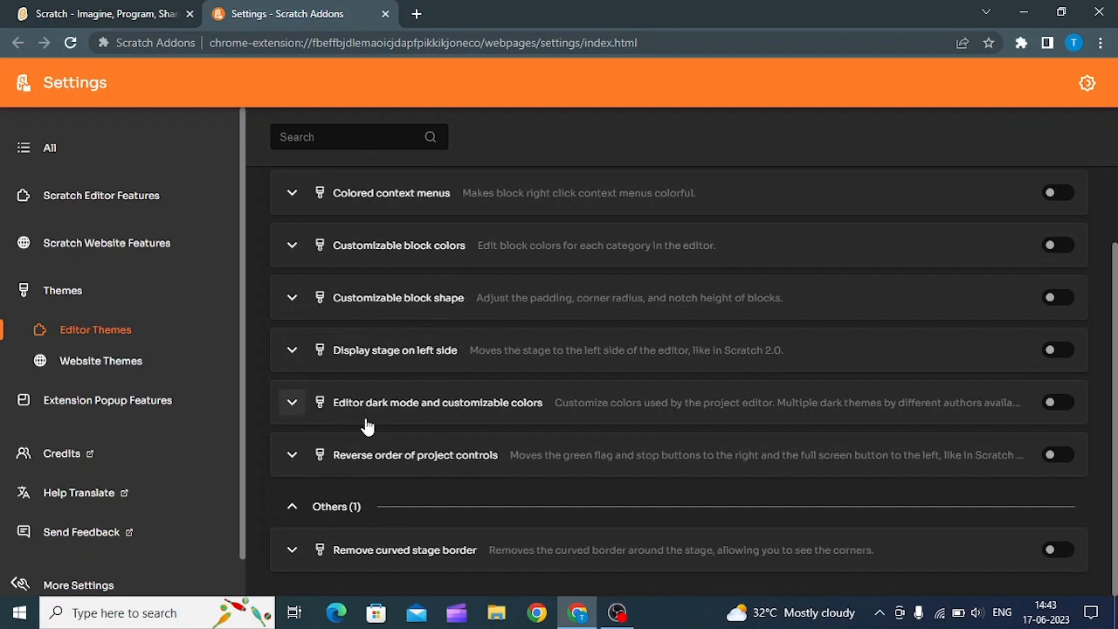
{"action": "left_click", "coordinate": [291, 401]}
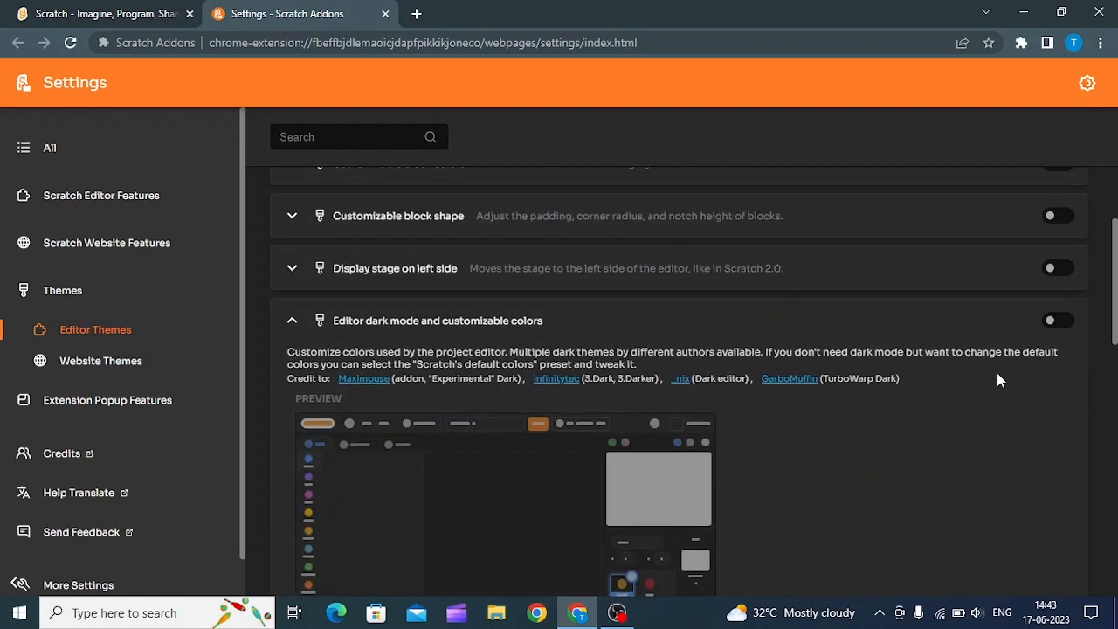
{"action": "scroll", "scroll_direction": "down", "scroll_amount": 3}
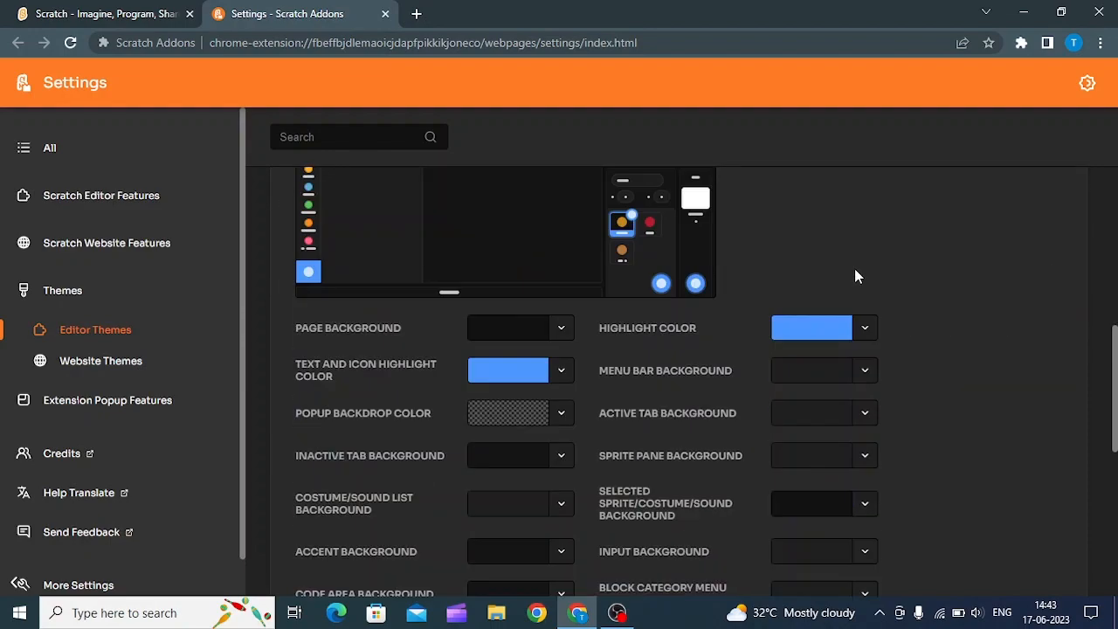
{"action": "scroll", "scroll_direction": "down", "scroll_amount": 3}
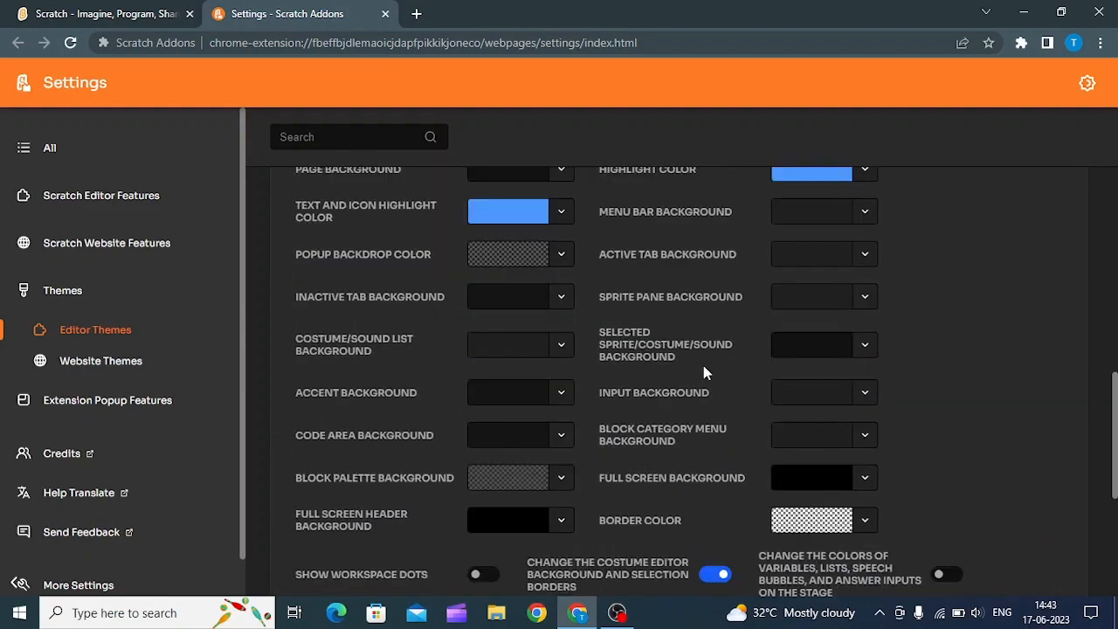
{"action": "mouse_move", "coordinate": [590, 269]}
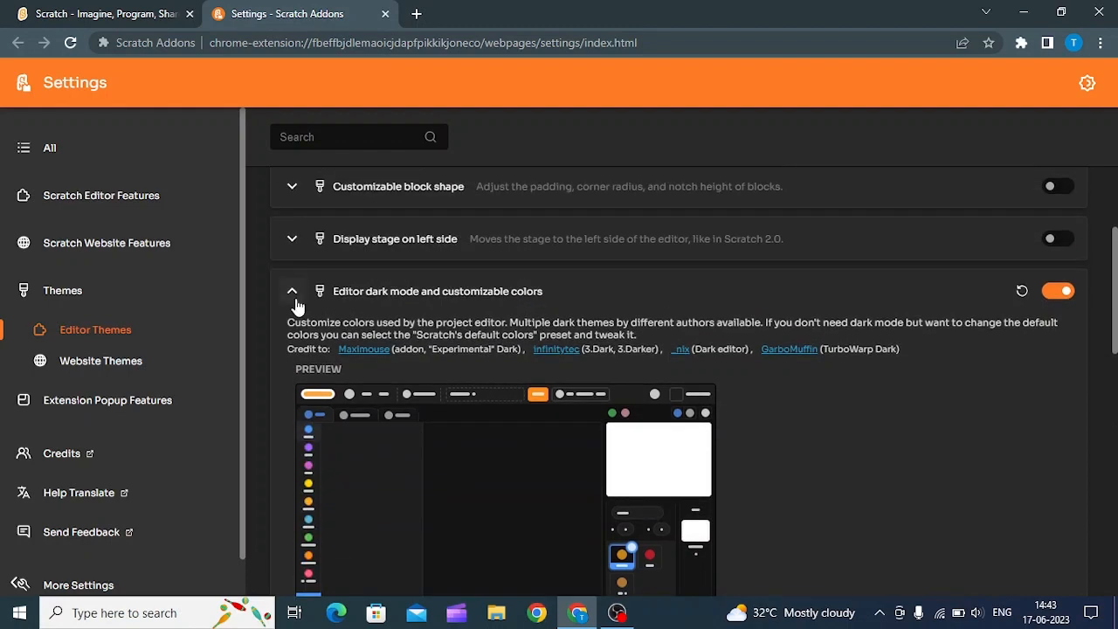
{"action": "mouse_move", "coordinate": [430, 440]}
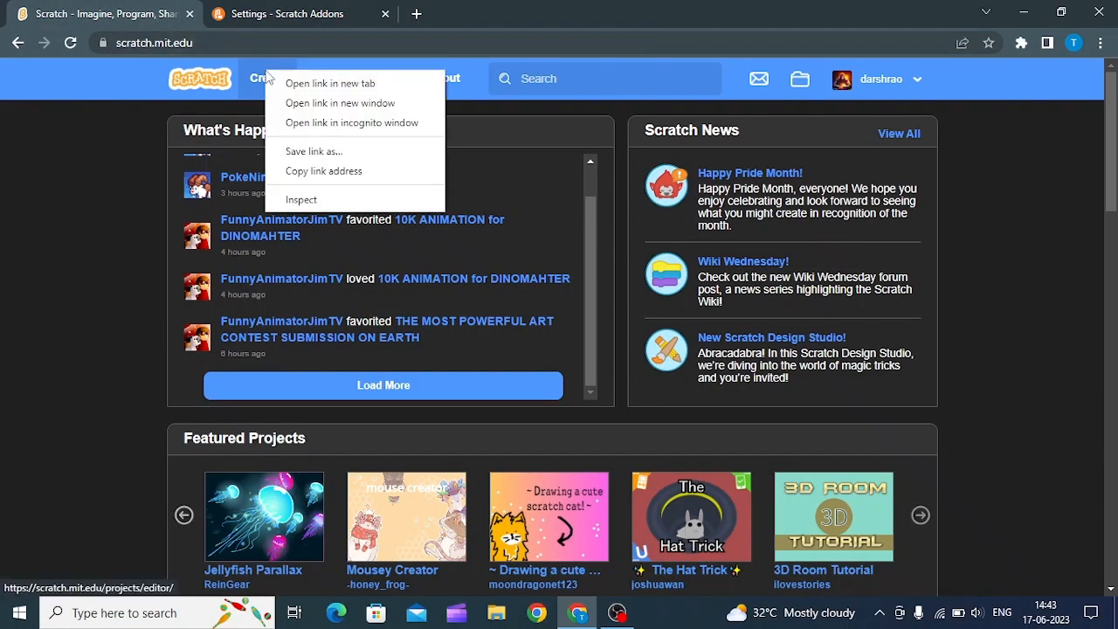
- Launch a new Scratch editor tab, now dark-themed, dismiss its error popup and return to addon settings
{"action": "left_click", "coordinate": [330, 84]}
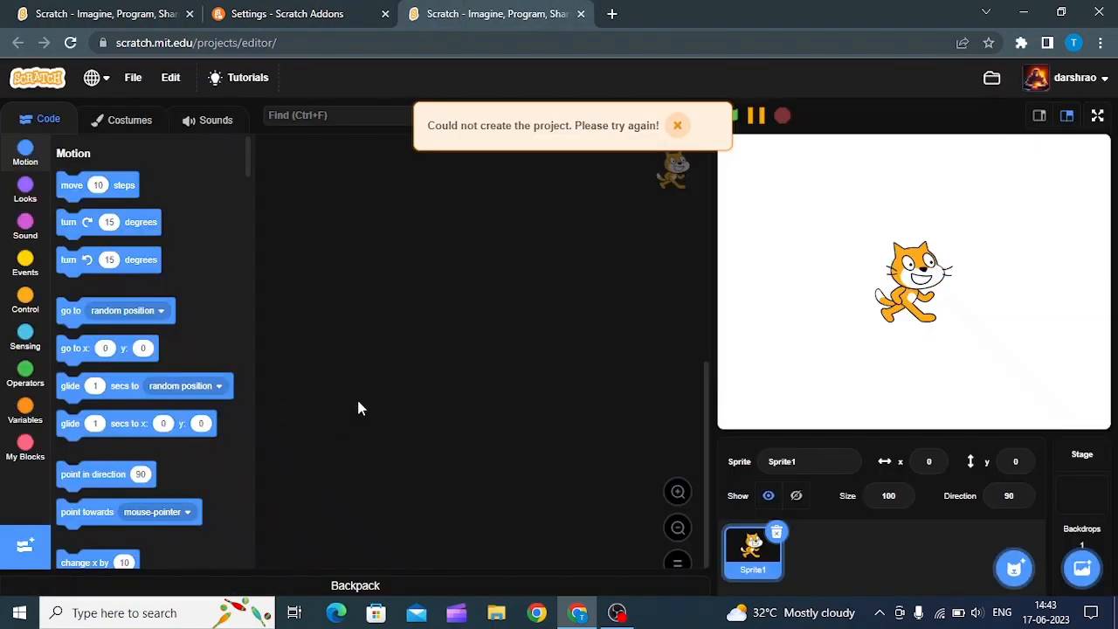
{"action": "left_click", "coordinate": [678, 126]}
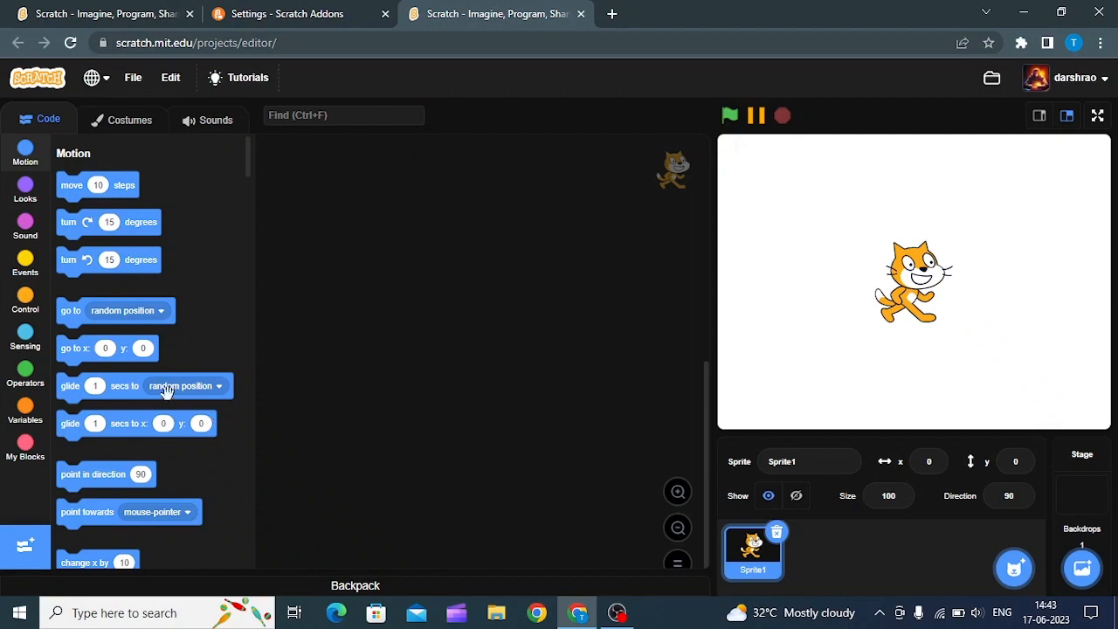
{"action": "left_click", "coordinate": [122, 119]}
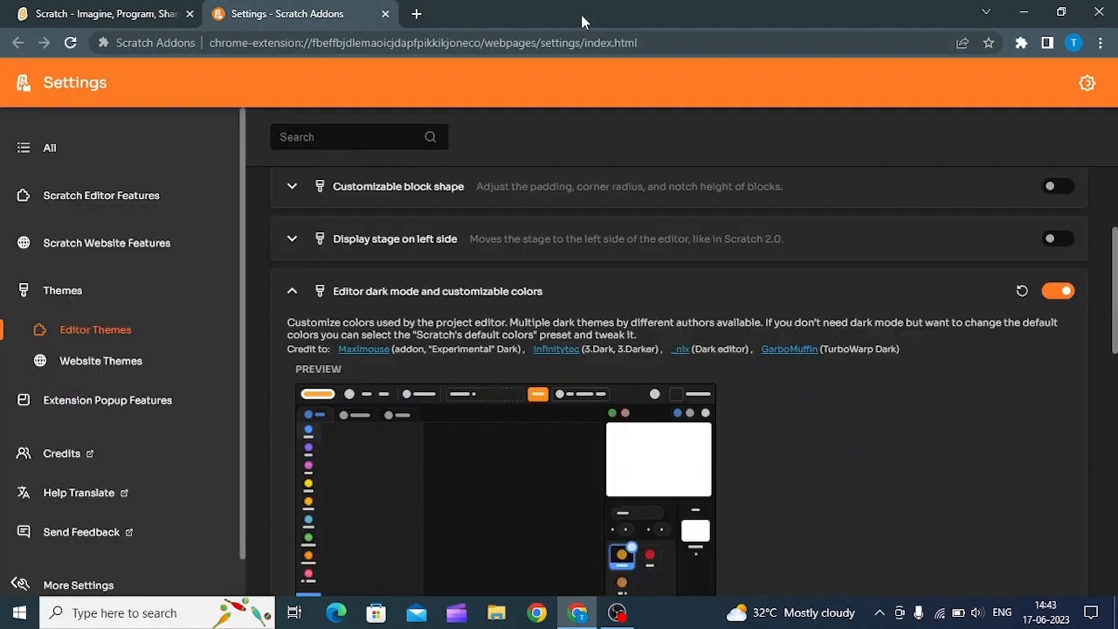
- Leave the new blank tab, return to Scratch Addons settings and show the full Themes list
{"action": "left_click", "coordinate": [416, 14]}
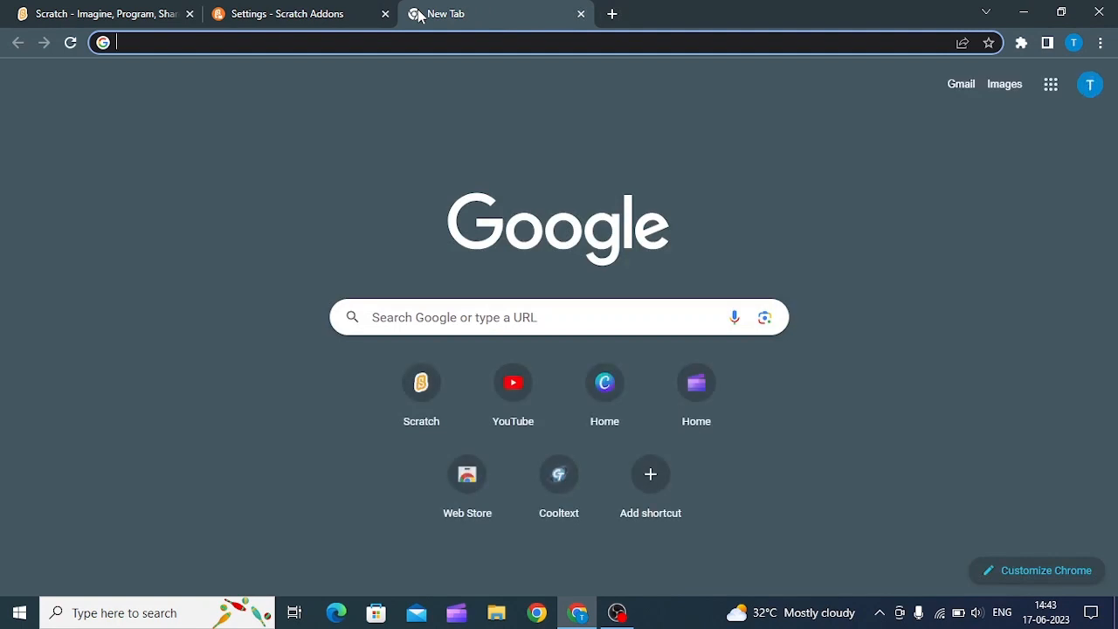
{"action": "mouse_move", "coordinate": [183, 402]}
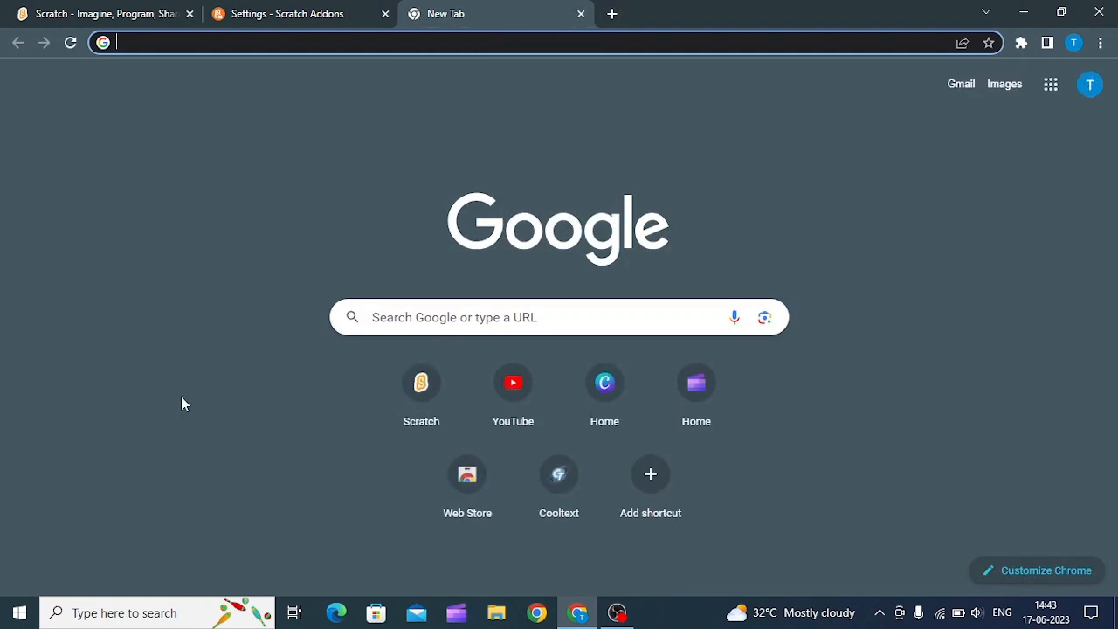
{"action": "mouse_move", "coordinate": [94, 292]}
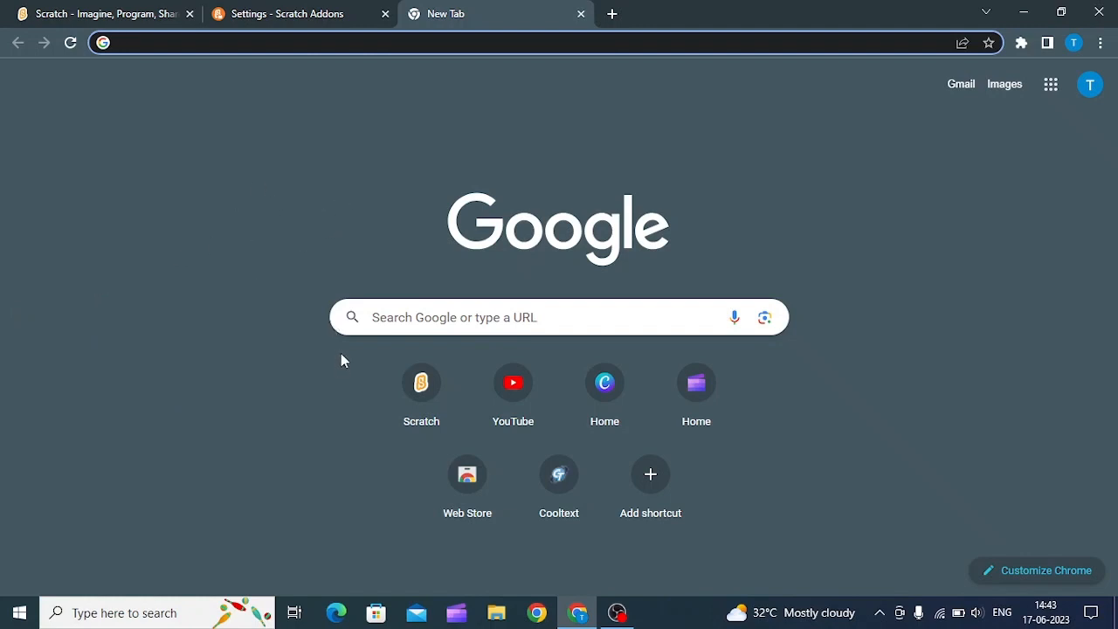
{"action": "mouse_move", "coordinate": [273, 376]}
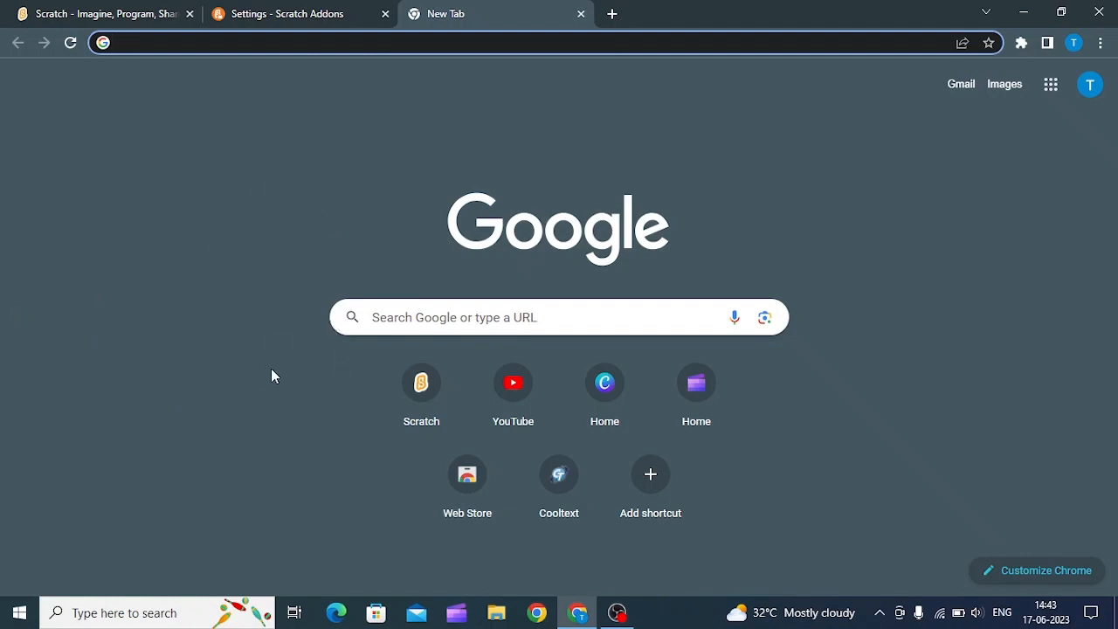
{"action": "left_click", "coordinate": [297, 14]}
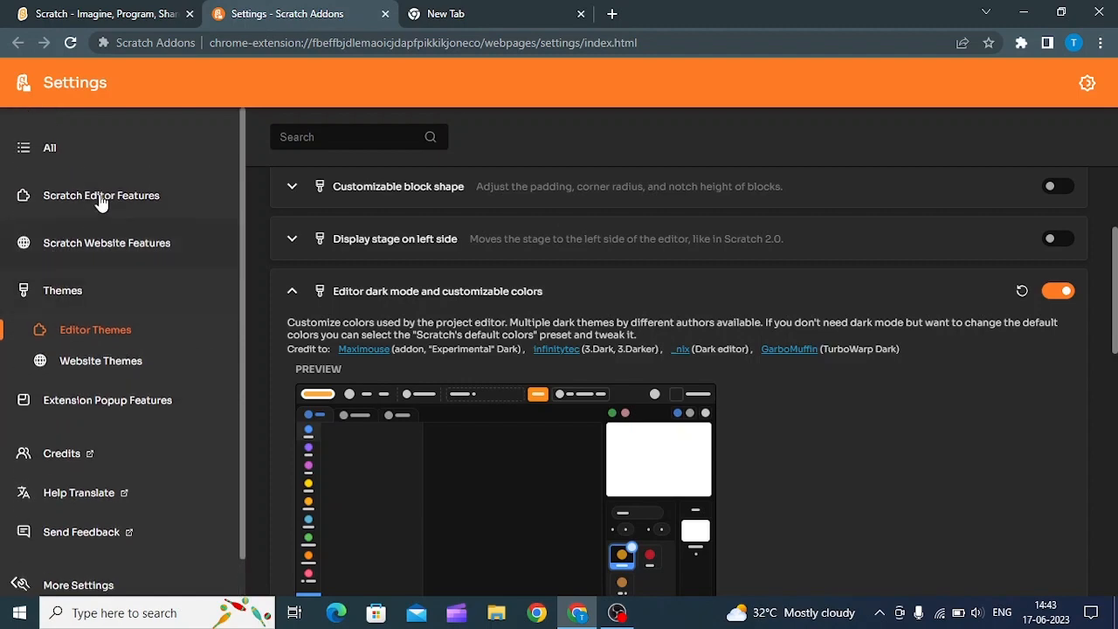
{"action": "left_click", "coordinate": [101, 195]}
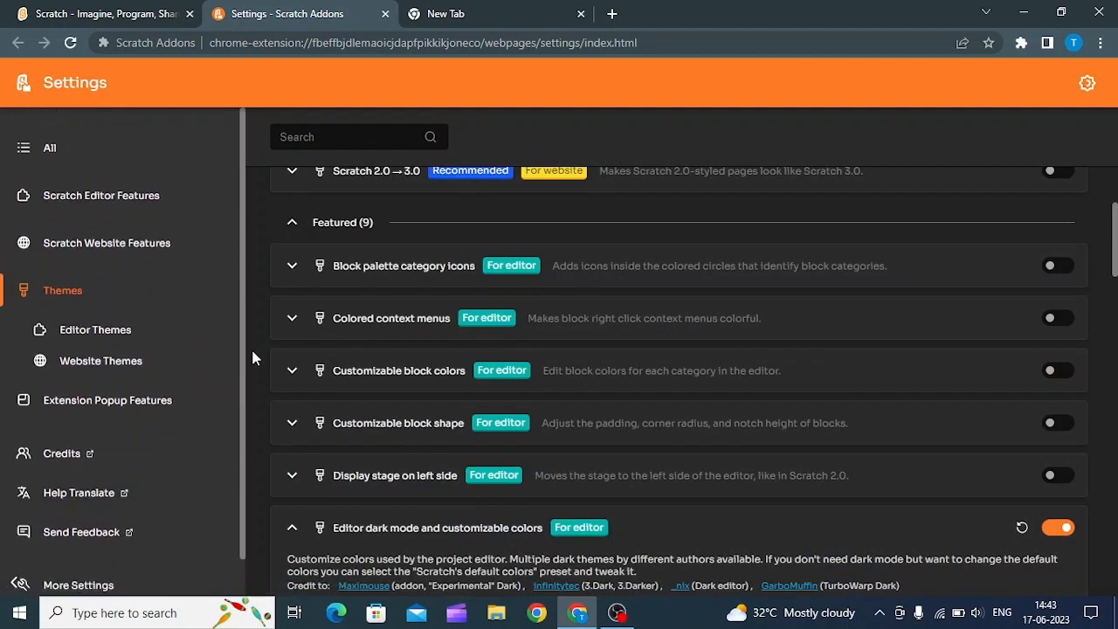
{"action": "scroll", "scroll_direction": "down", "scroll_amount": 3}
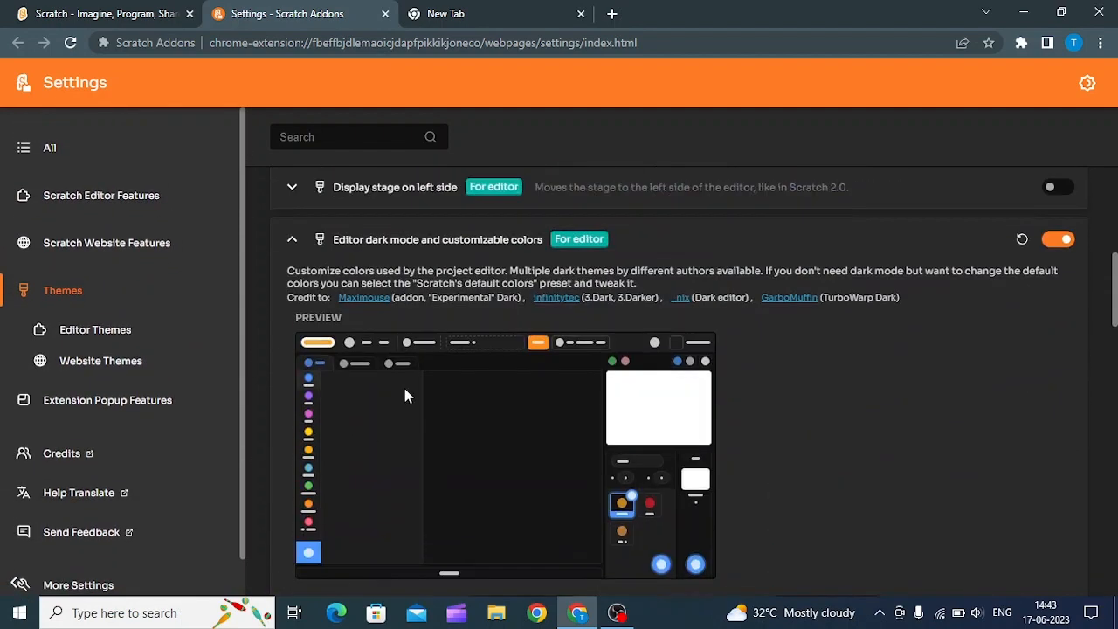